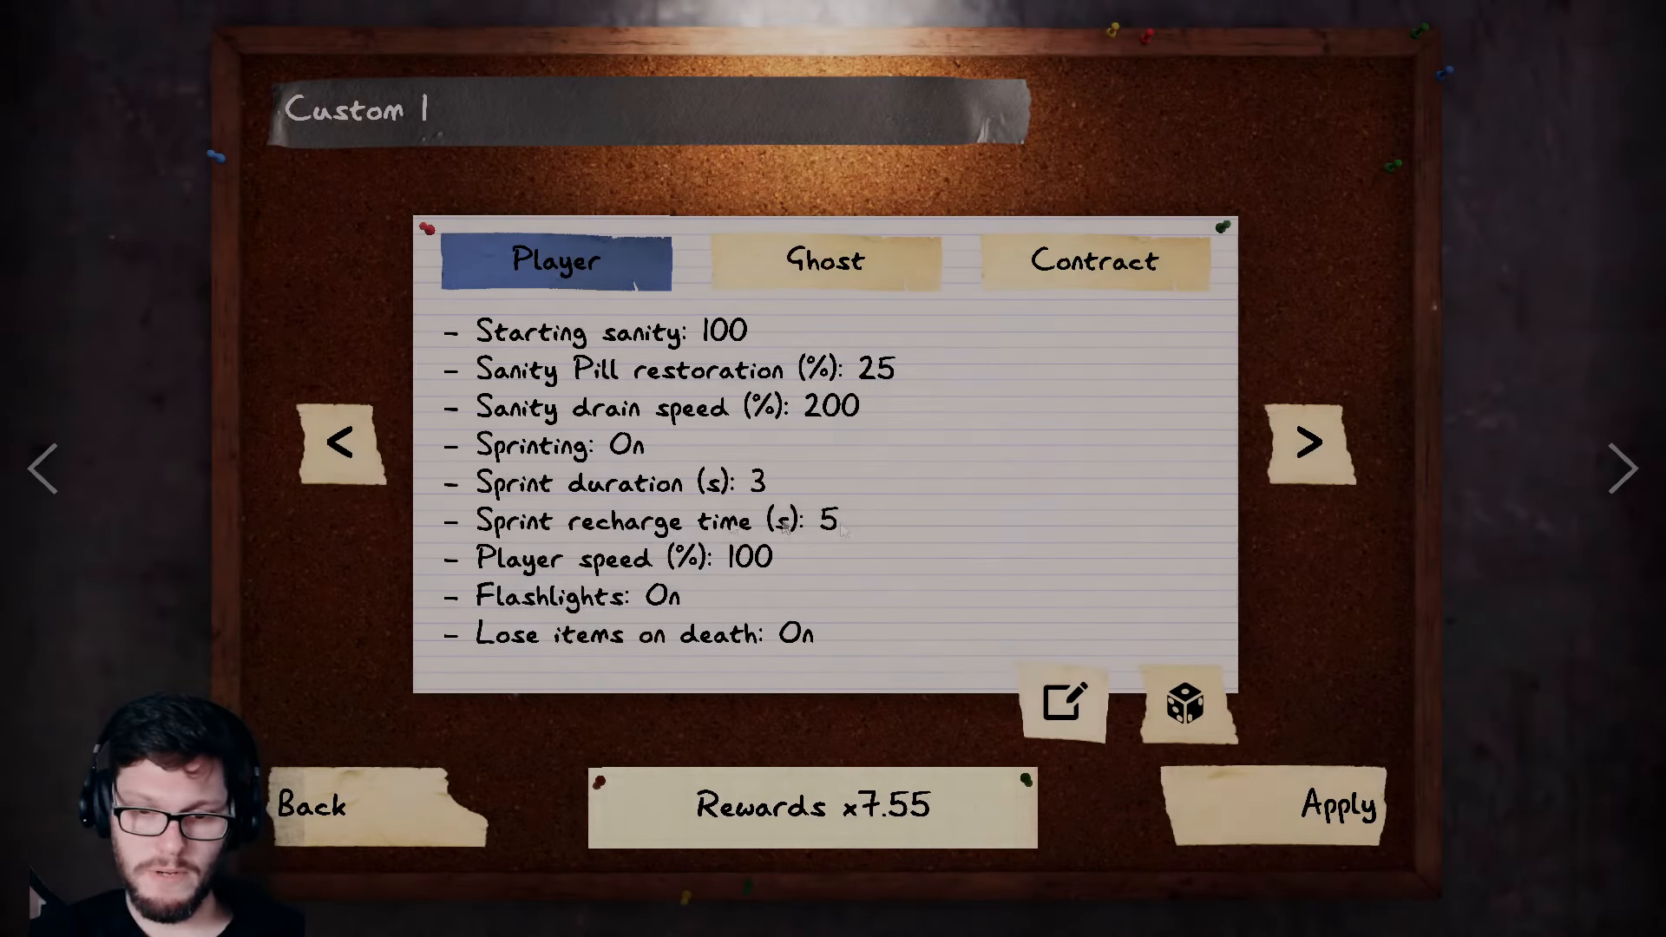
Step: Switch to the Custom 2 difficulty preset and open it for editing
{"action": "left_click", "coordinate": [1311, 443]}
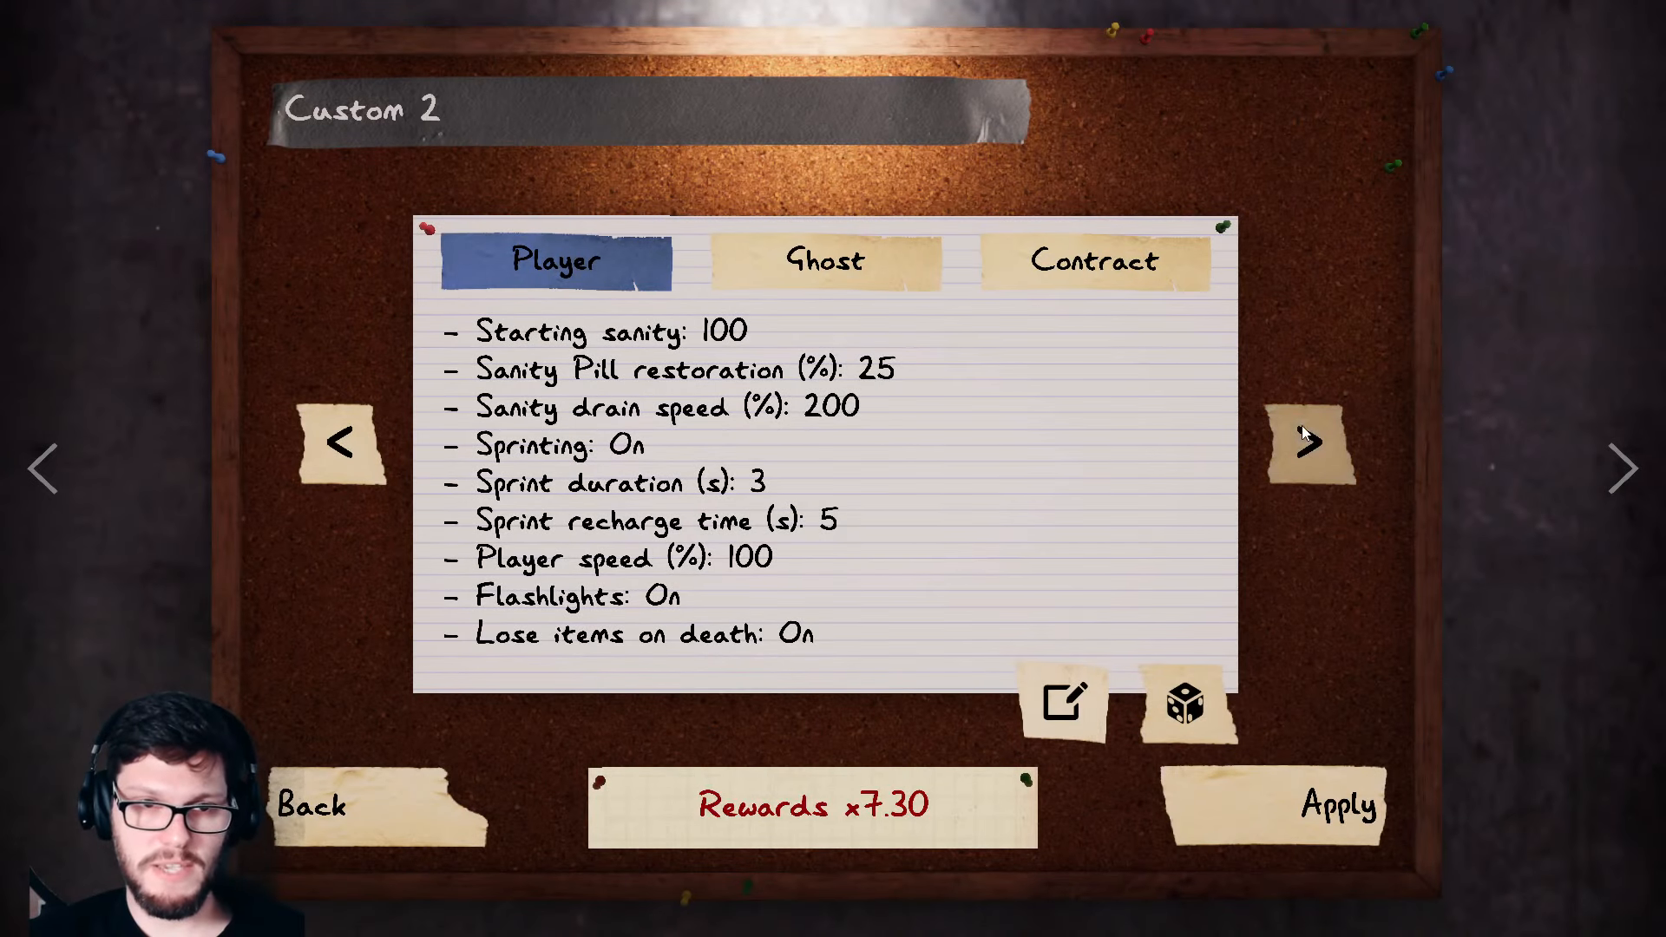
{"action": "left_click", "coordinate": [1060, 703]}
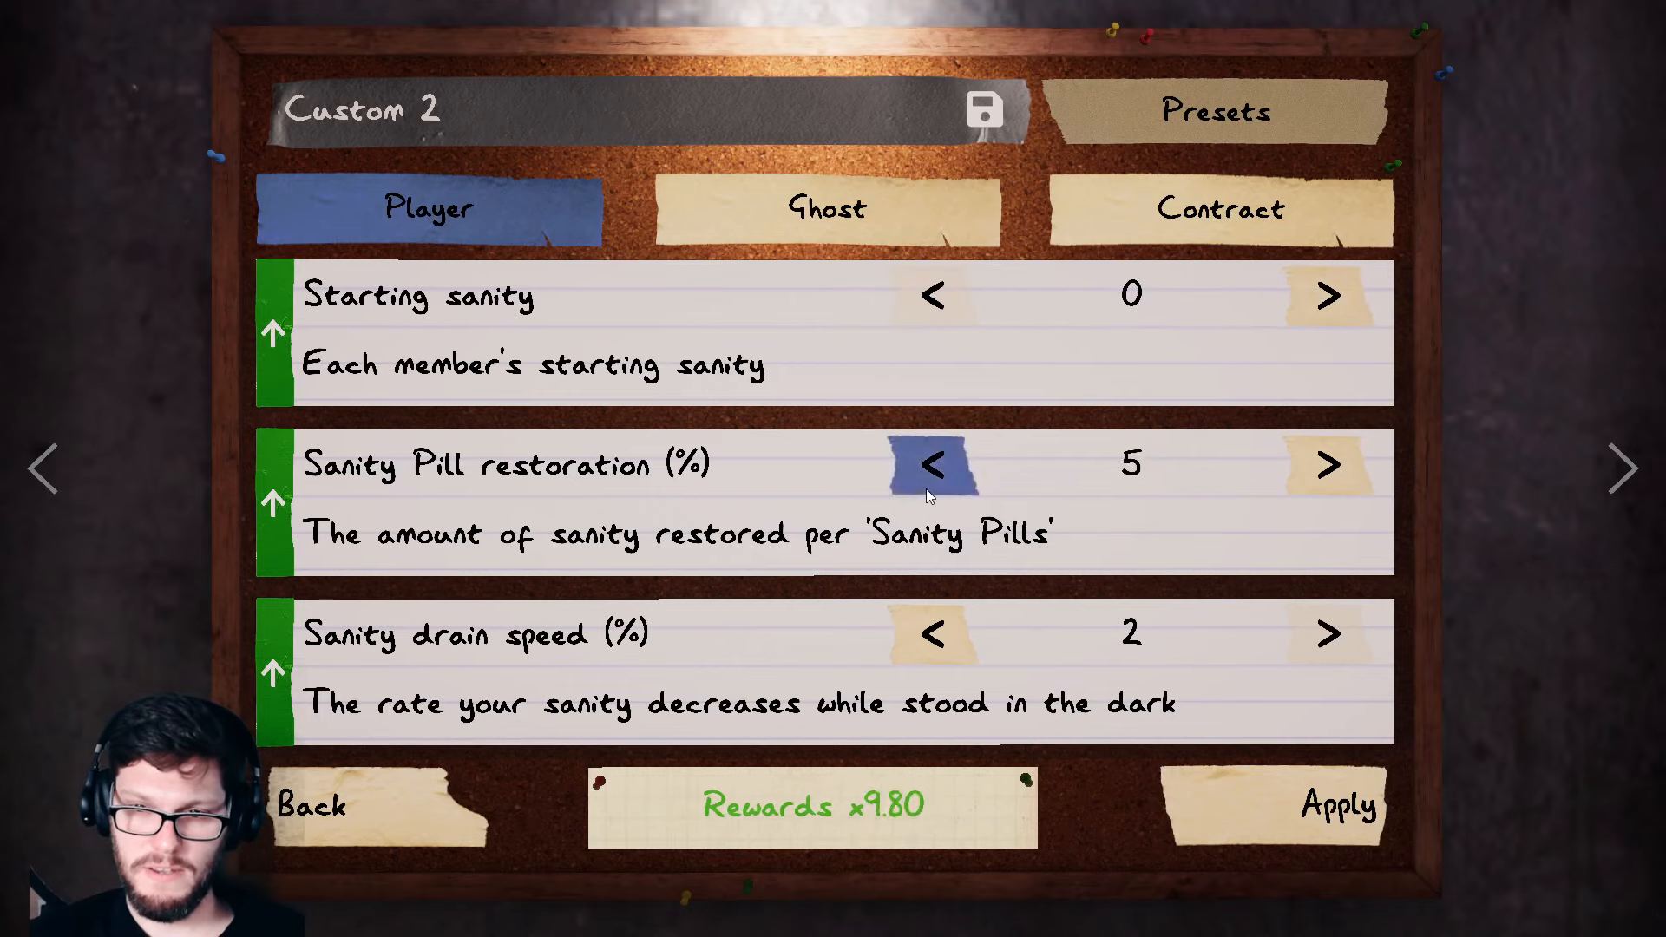
Step: In the Contract settings, set the number of hiding places to High
{"action": "scroll", "scroll_direction": "down", "scroll_amount": 3}
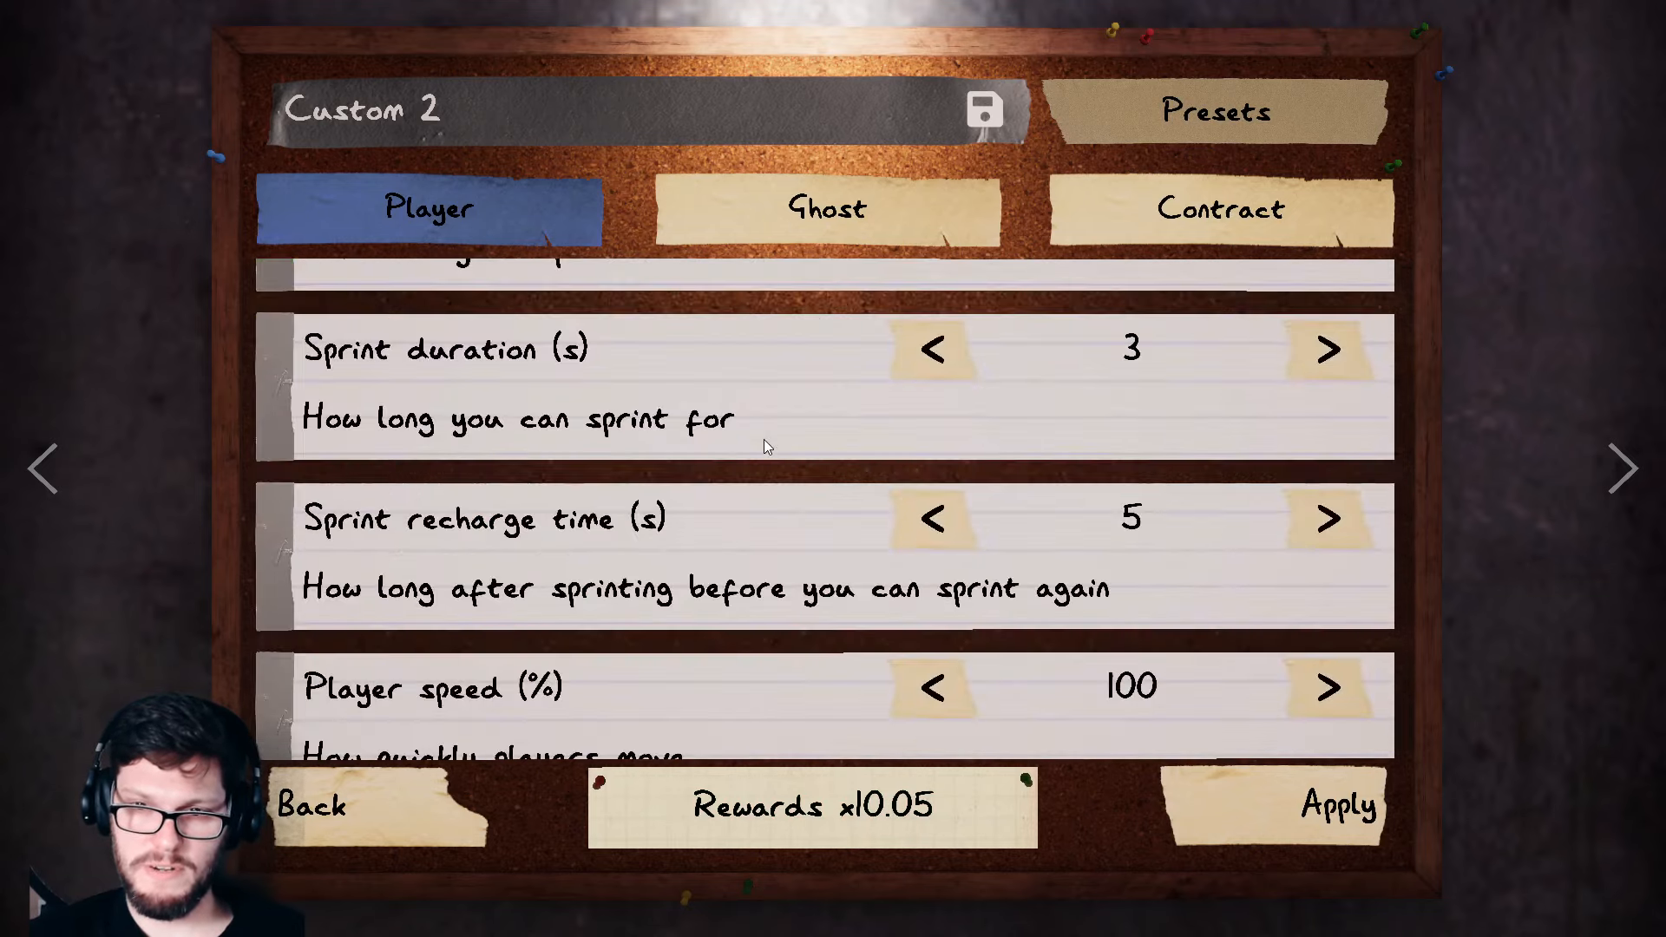
{"action": "left_click", "coordinate": [1219, 208]}
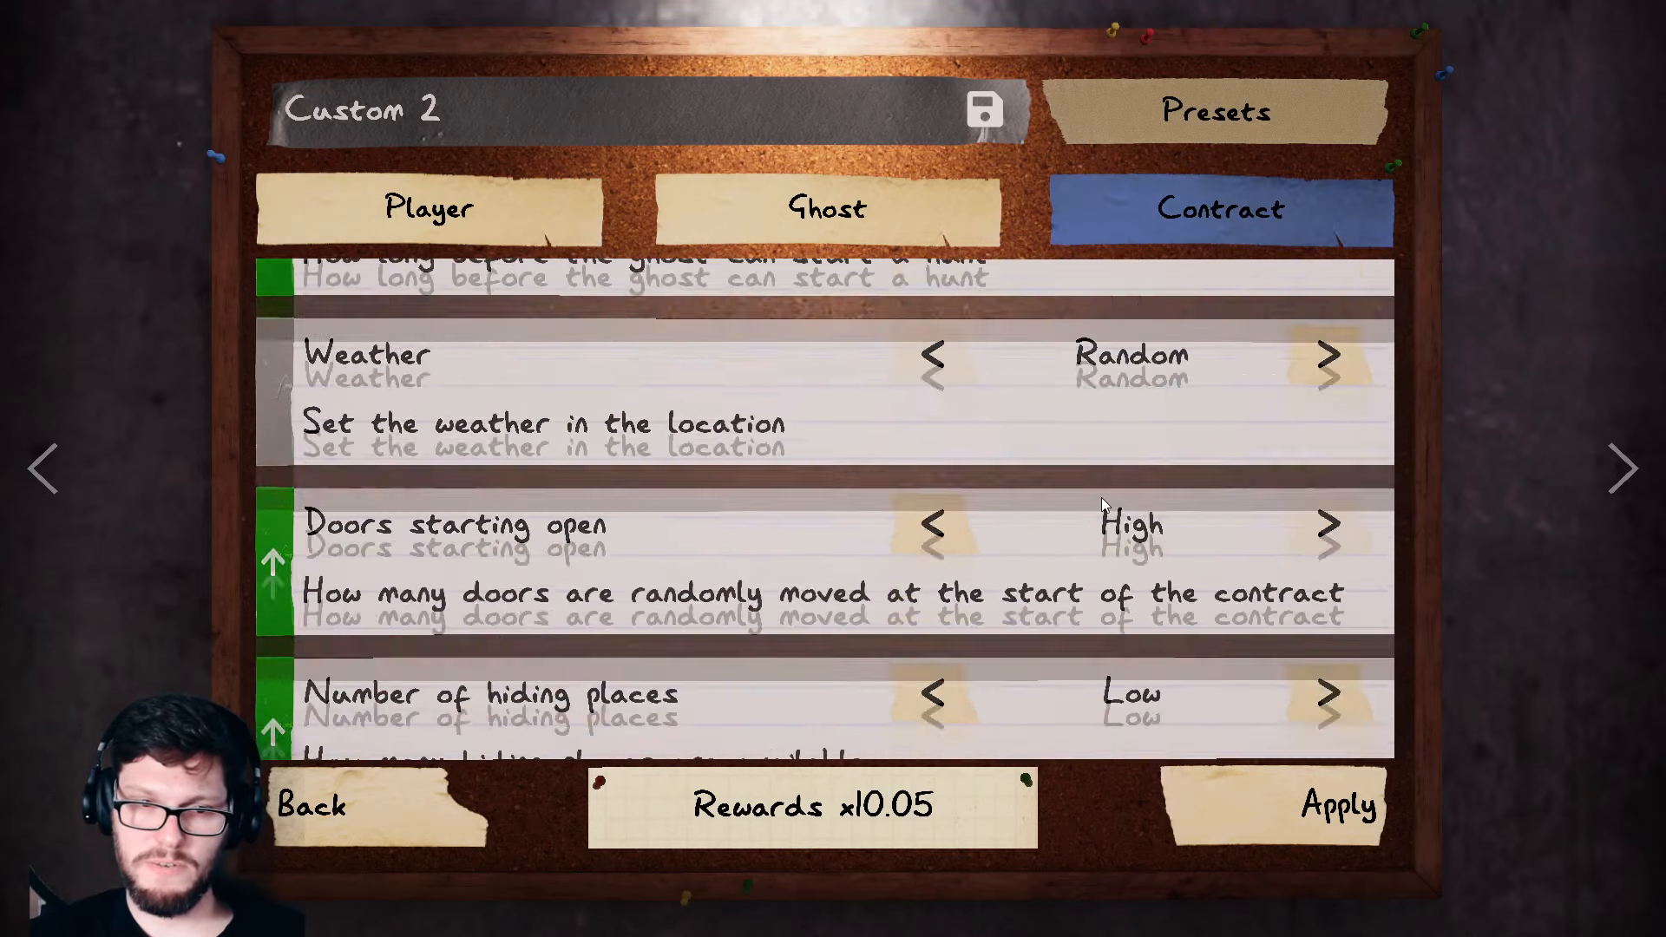
{"action": "scroll", "scroll_direction": "down", "scroll_amount": 3}
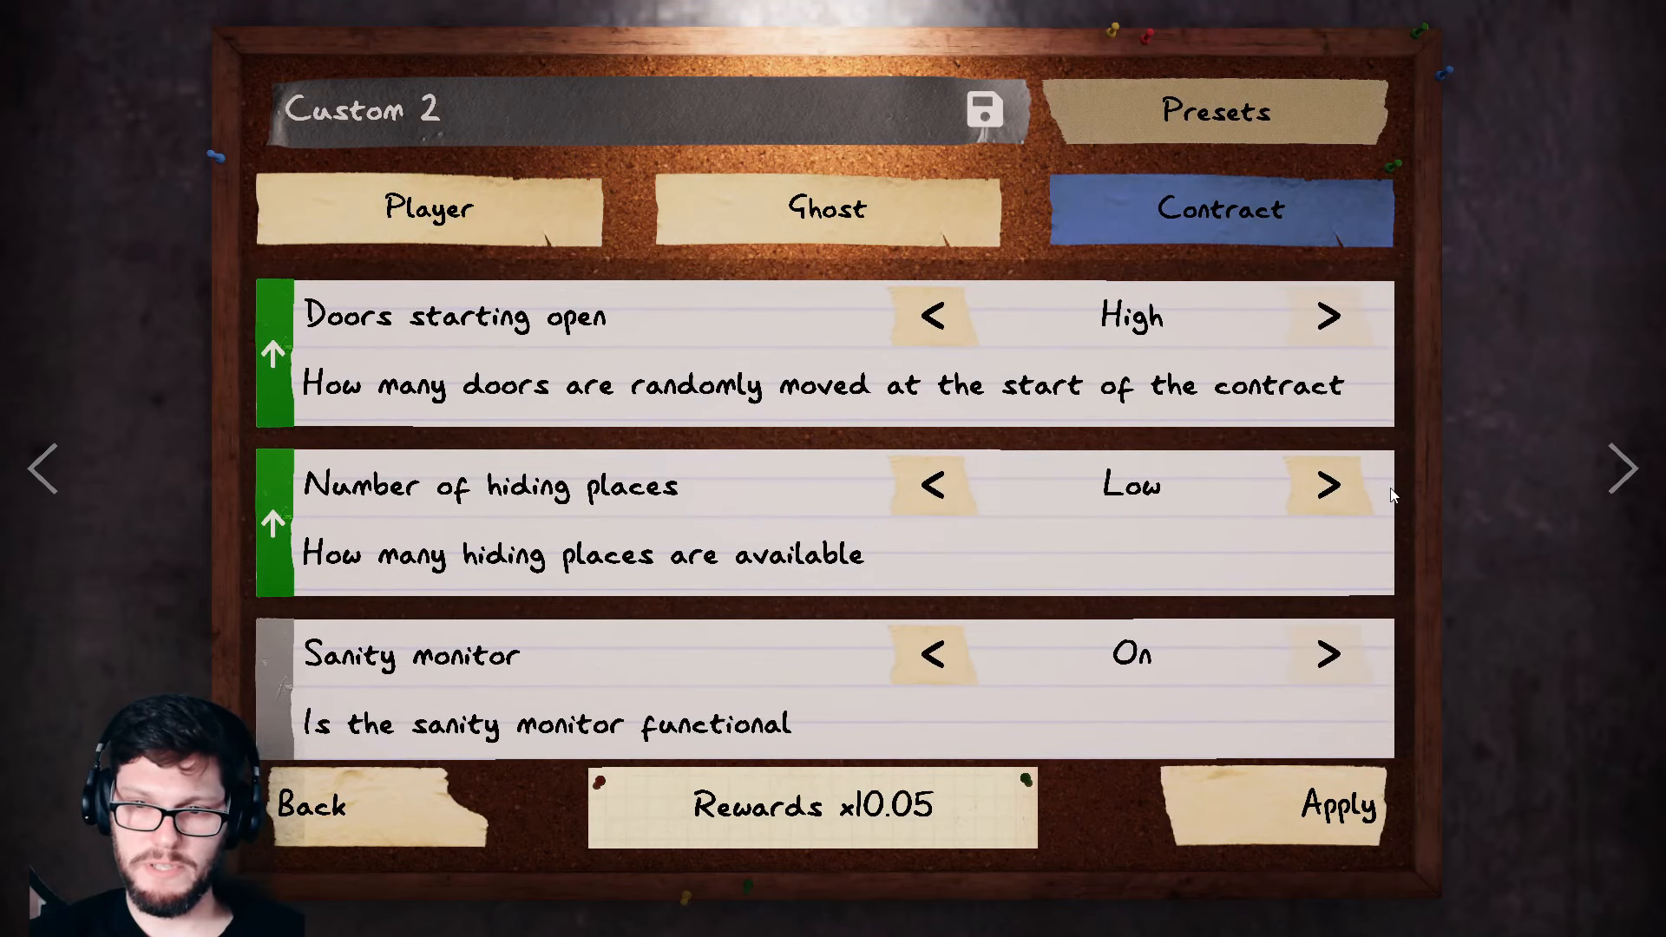
{"action": "left_click", "coordinate": [1324, 486]}
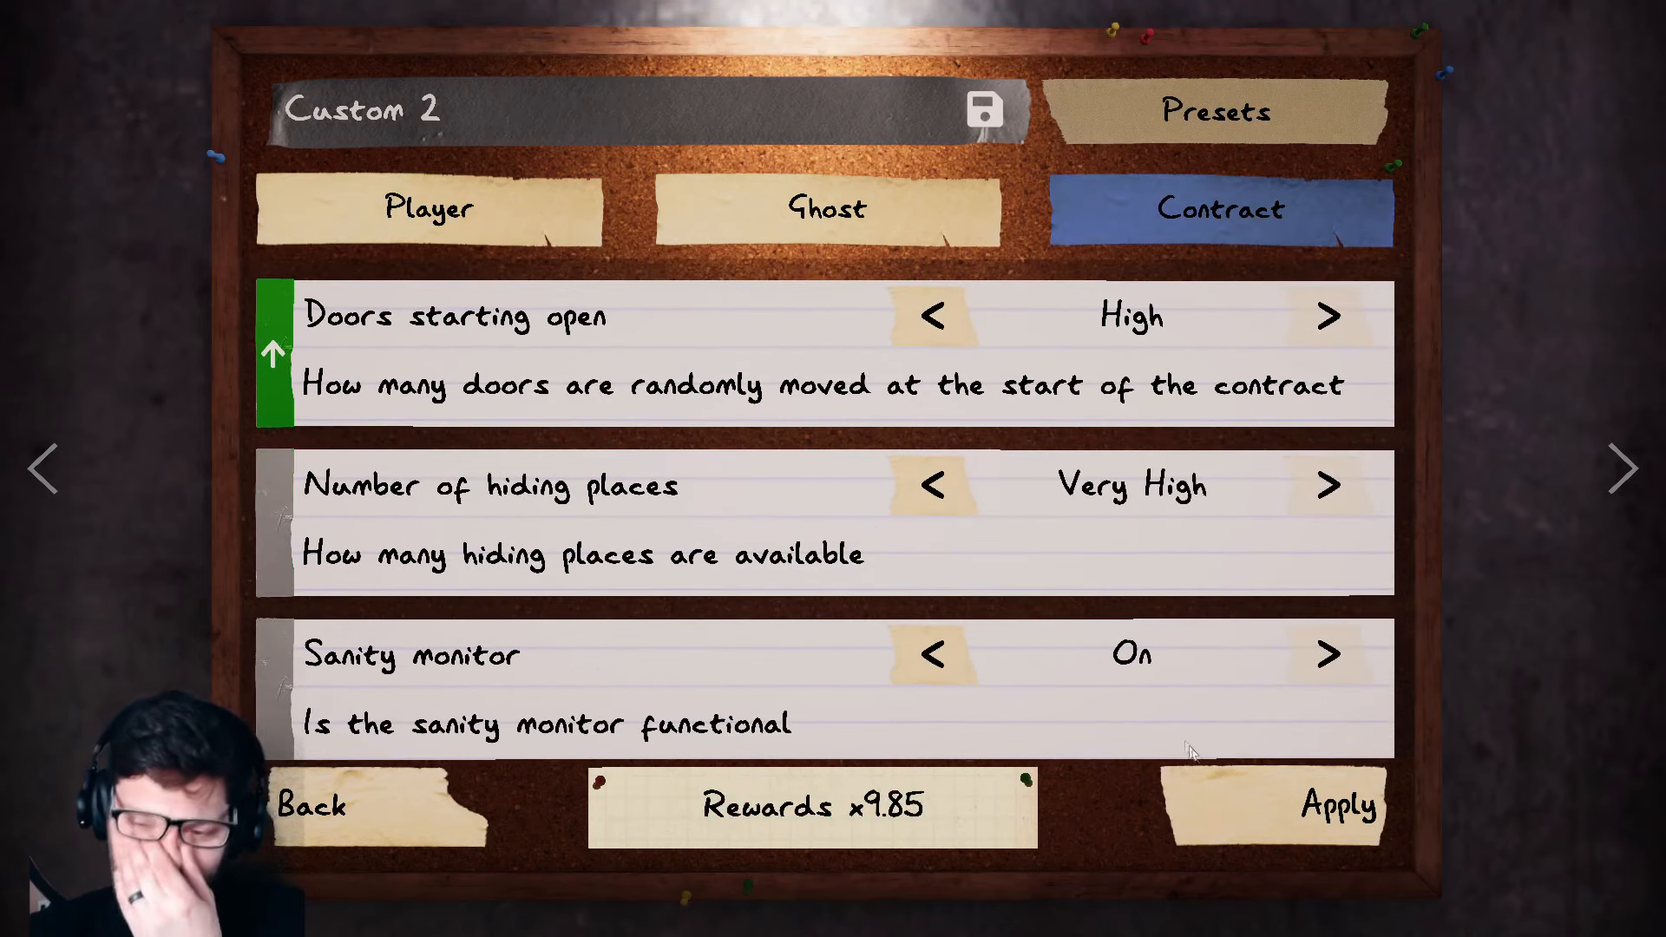
{"action": "mouse_move", "coordinate": [1026, 654]}
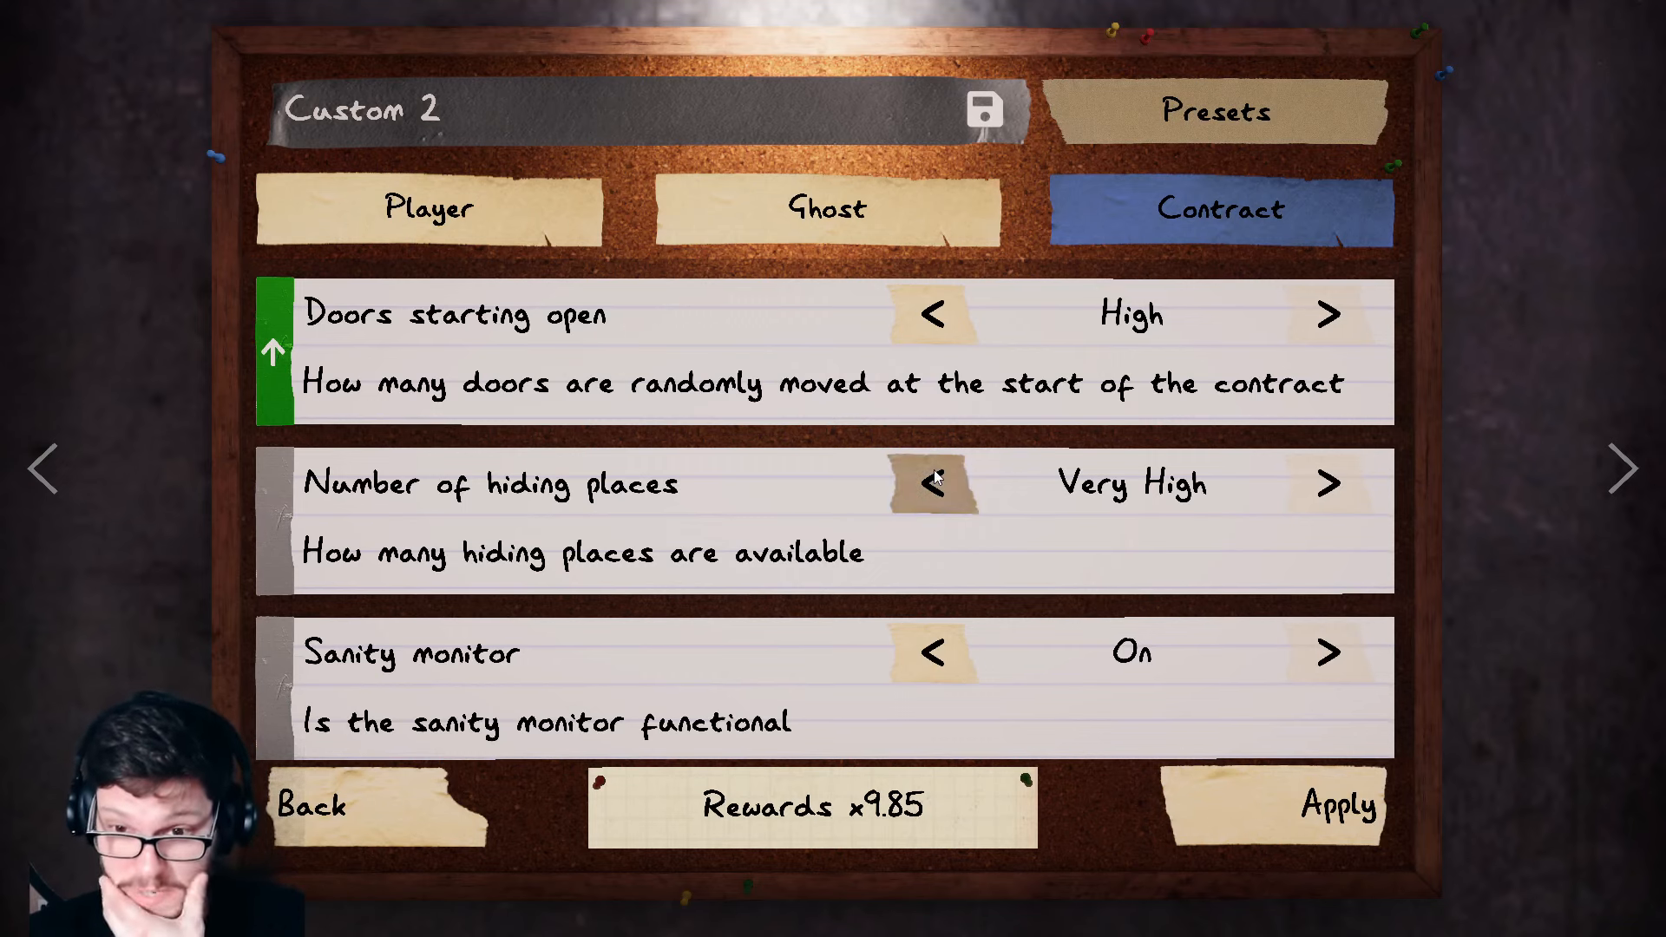
{"action": "left_click", "coordinate": [930, 484]}
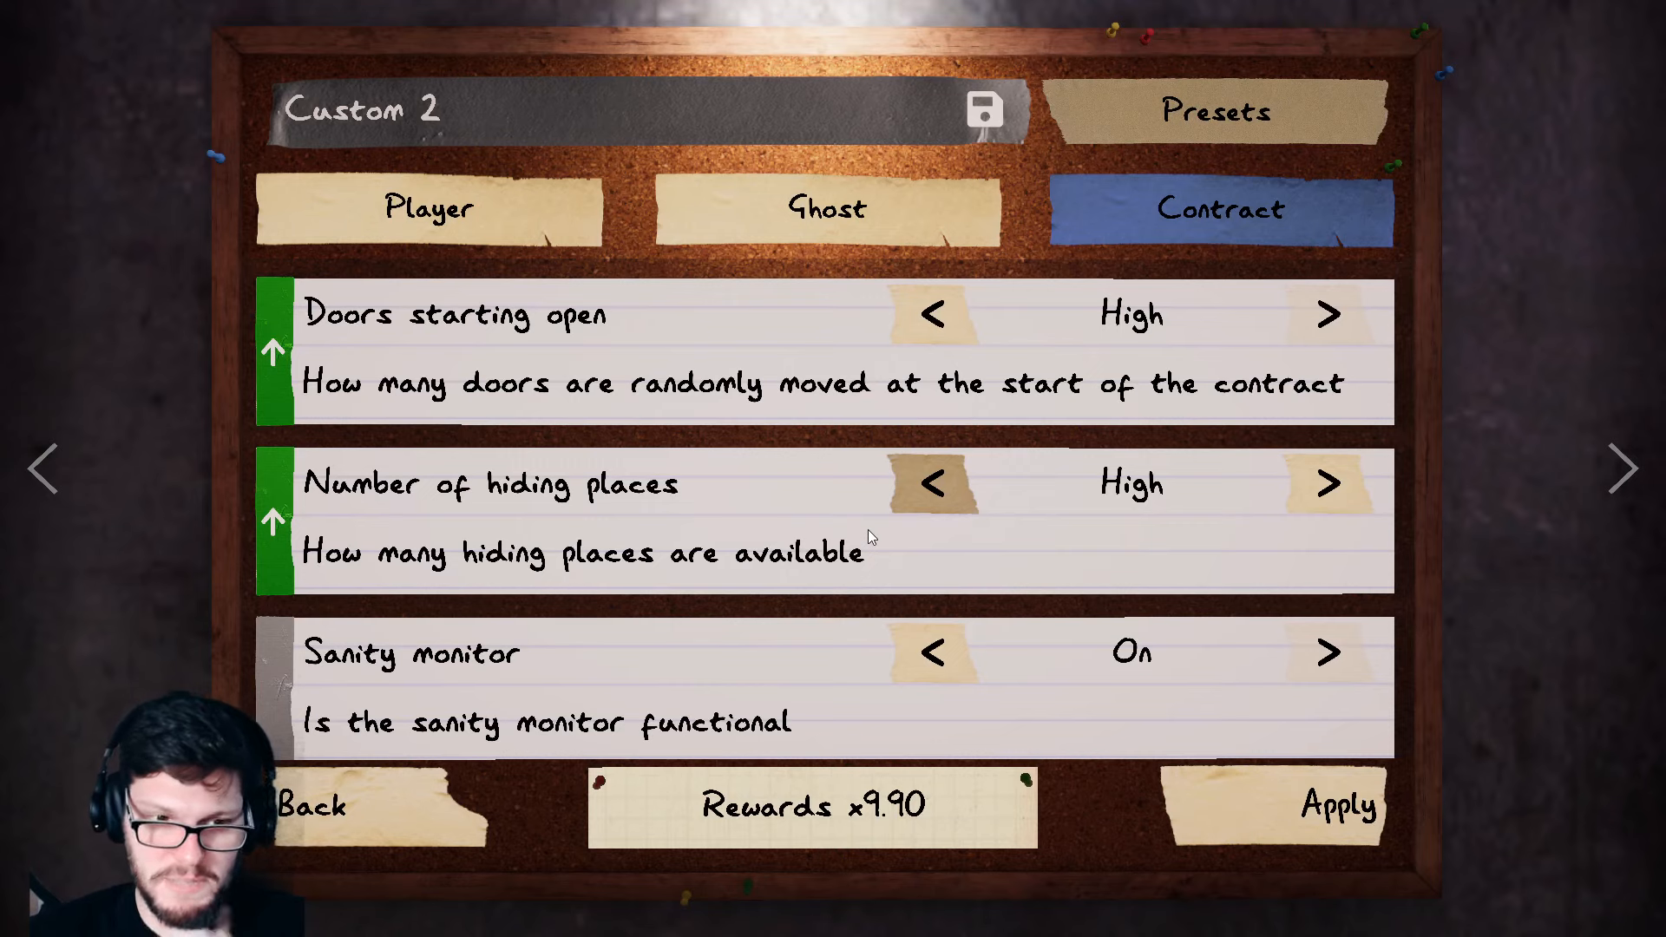
Step: Turn the sanity monitor off and scroll down to the fuse box settings
{"action": "scroll", "scroll_direction": "down", "scroll_amount": 3}
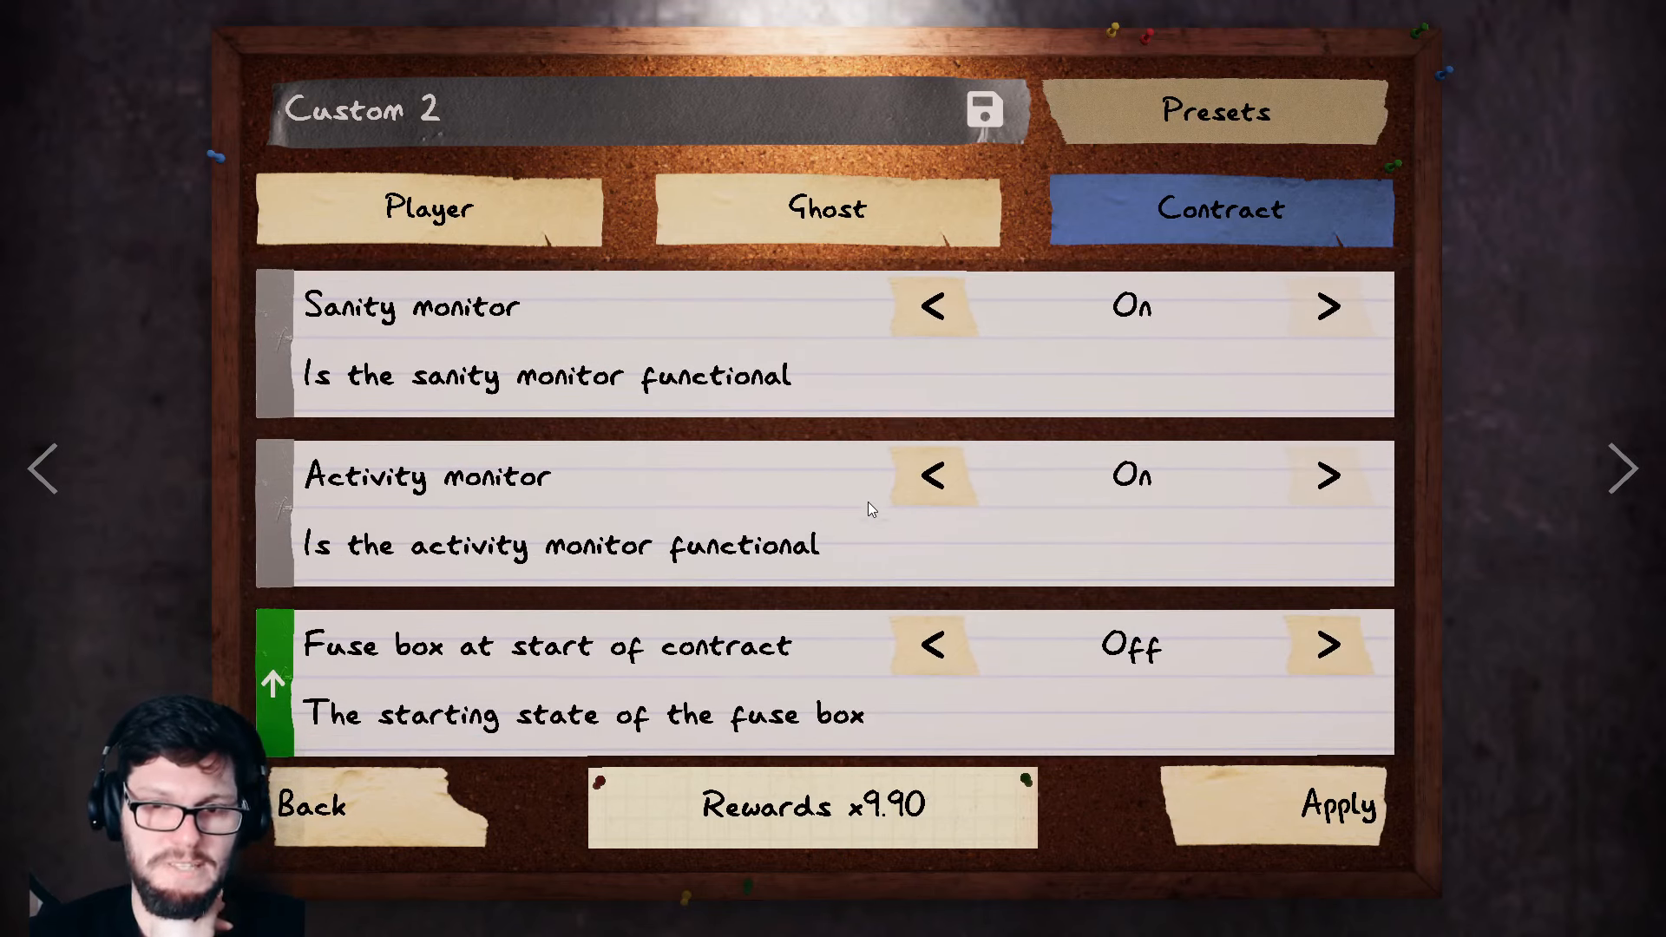
{"action": "left_click", "coordinate": [929, 306]}
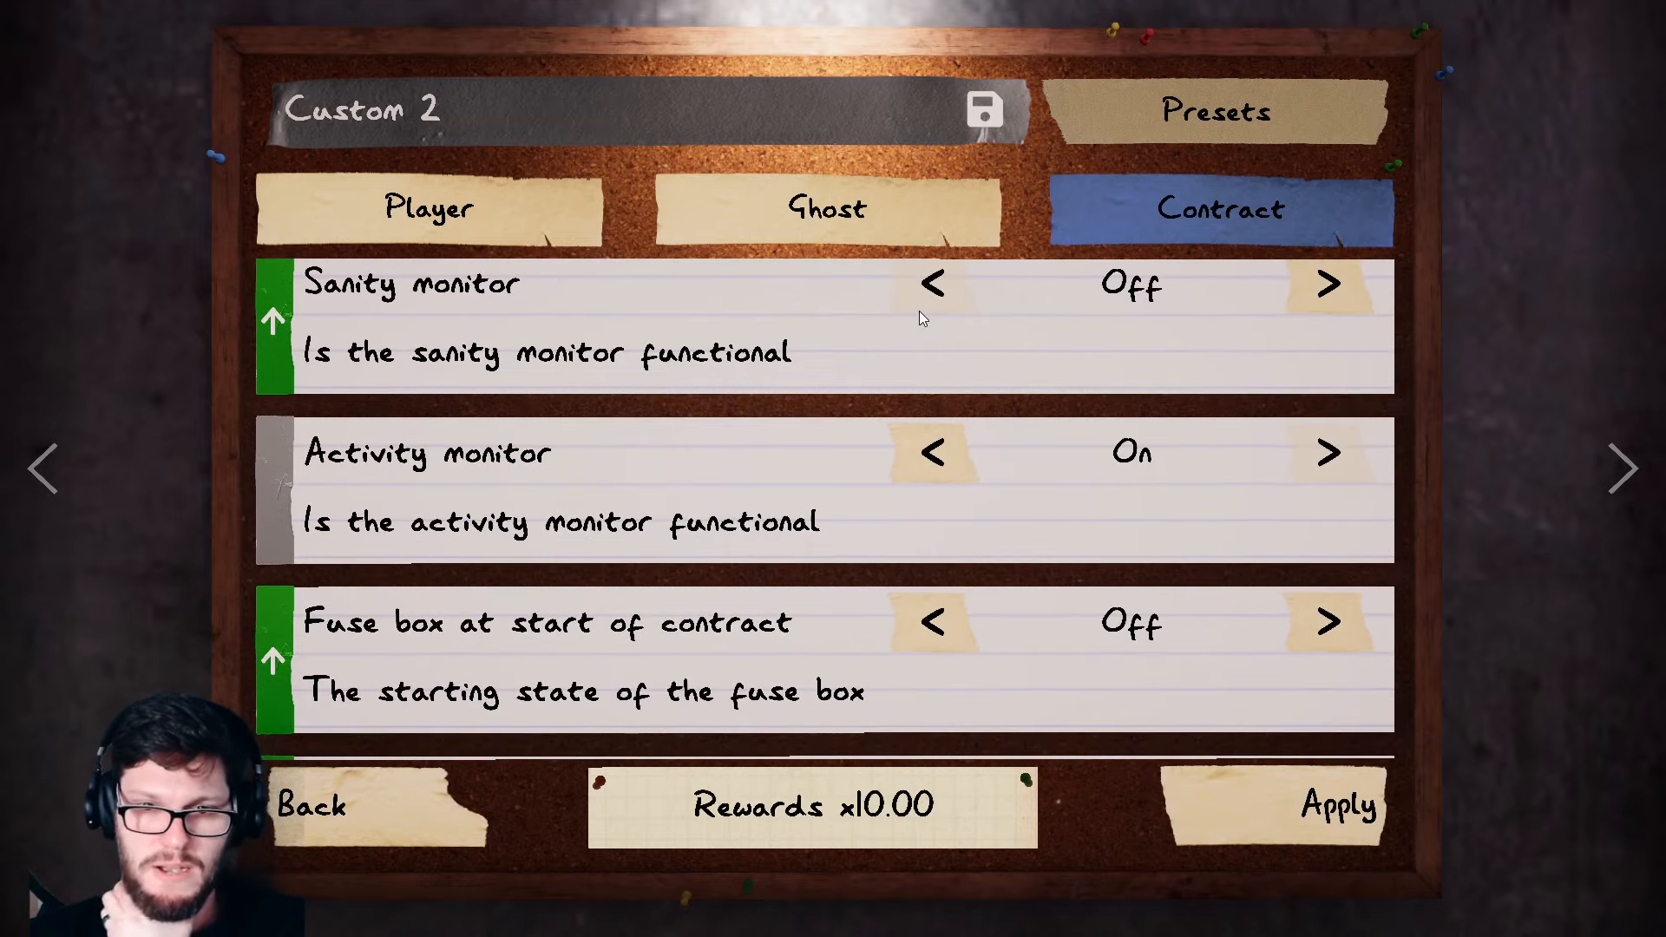
{"action": "scroll", "scroll_direction": "down", "scroll_amount": 3}
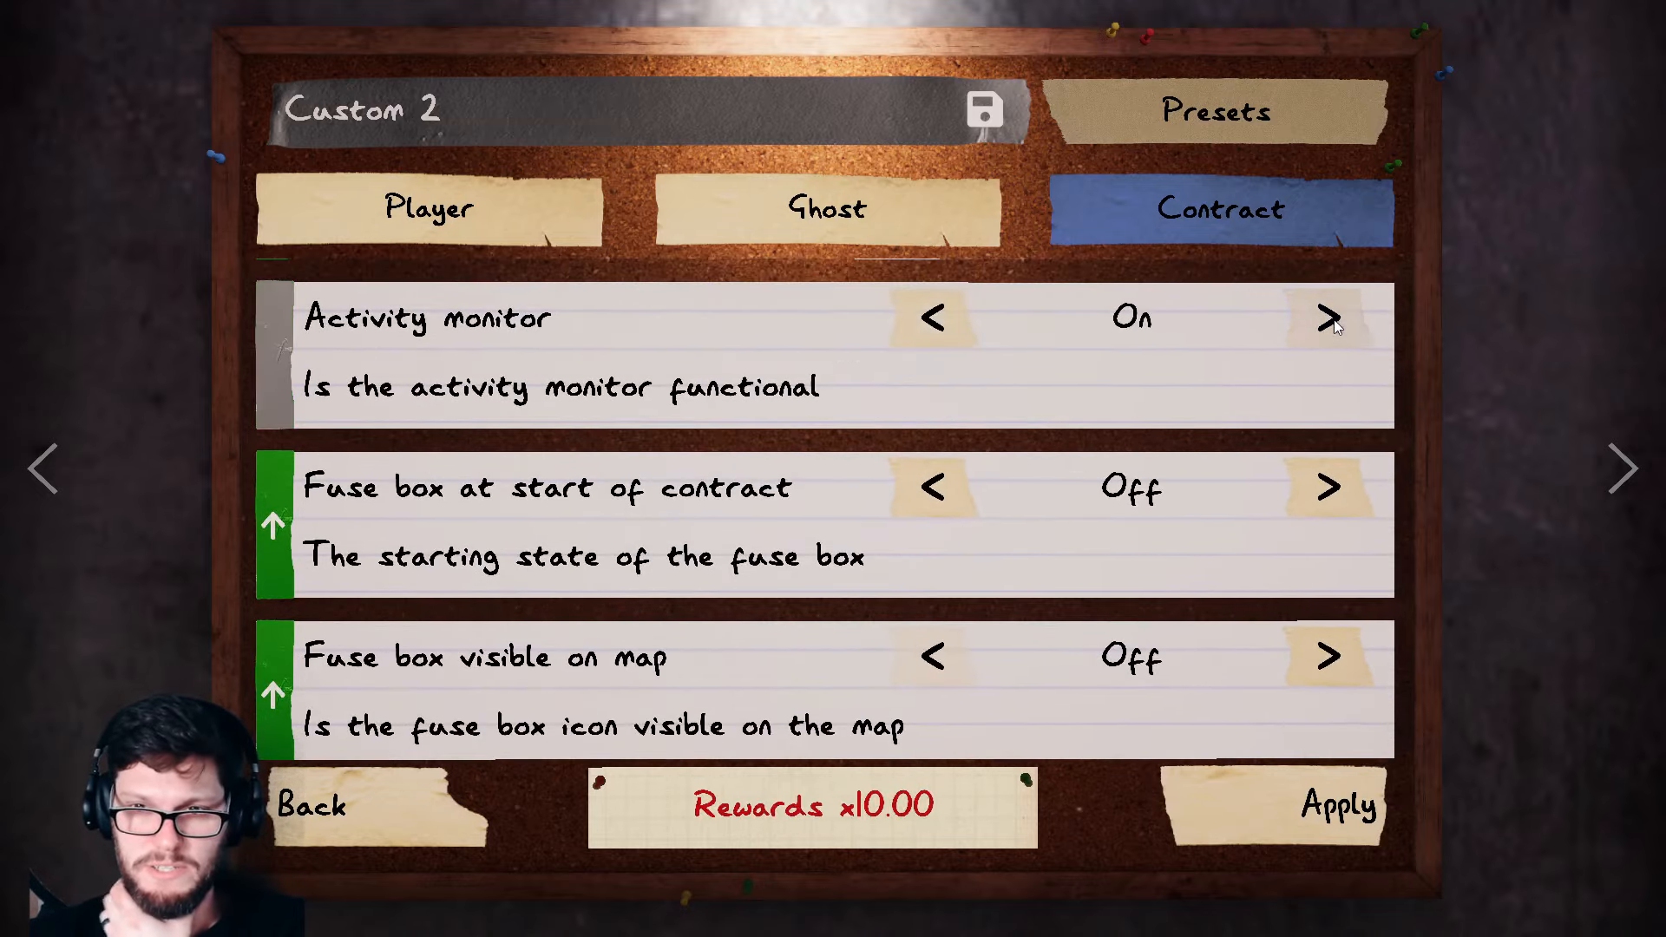
{"action": "scroll", "scroll_direction": "down", "scroll_amount": 3}
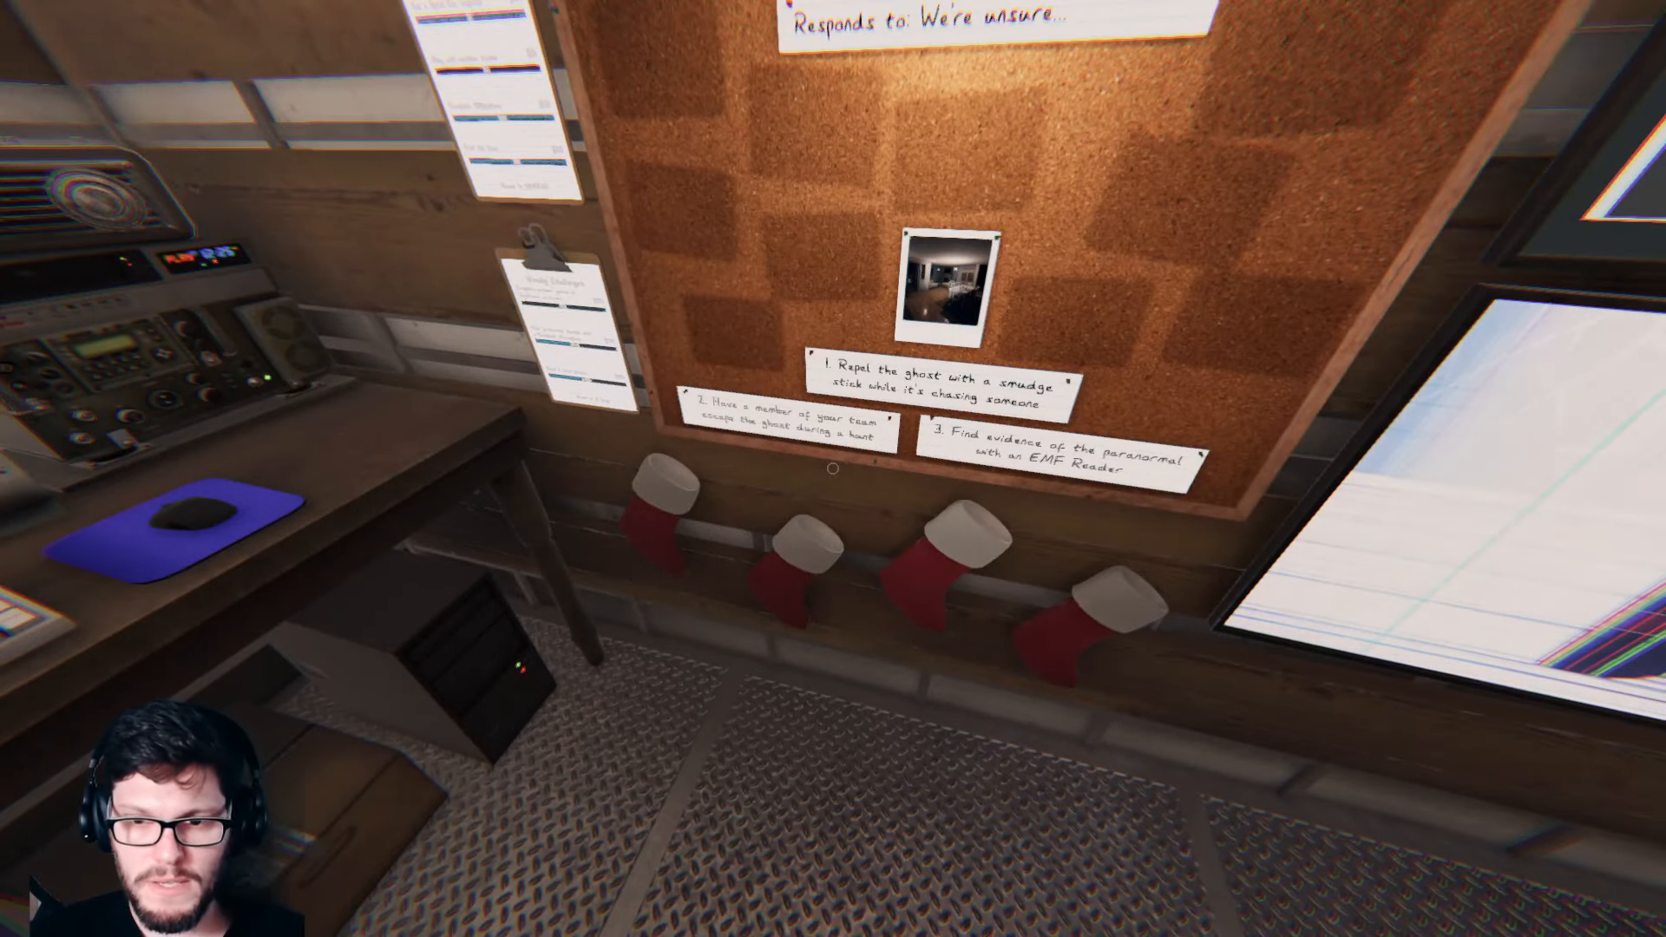
{"action": "mouse_move", "coordinate": [833, 469]}
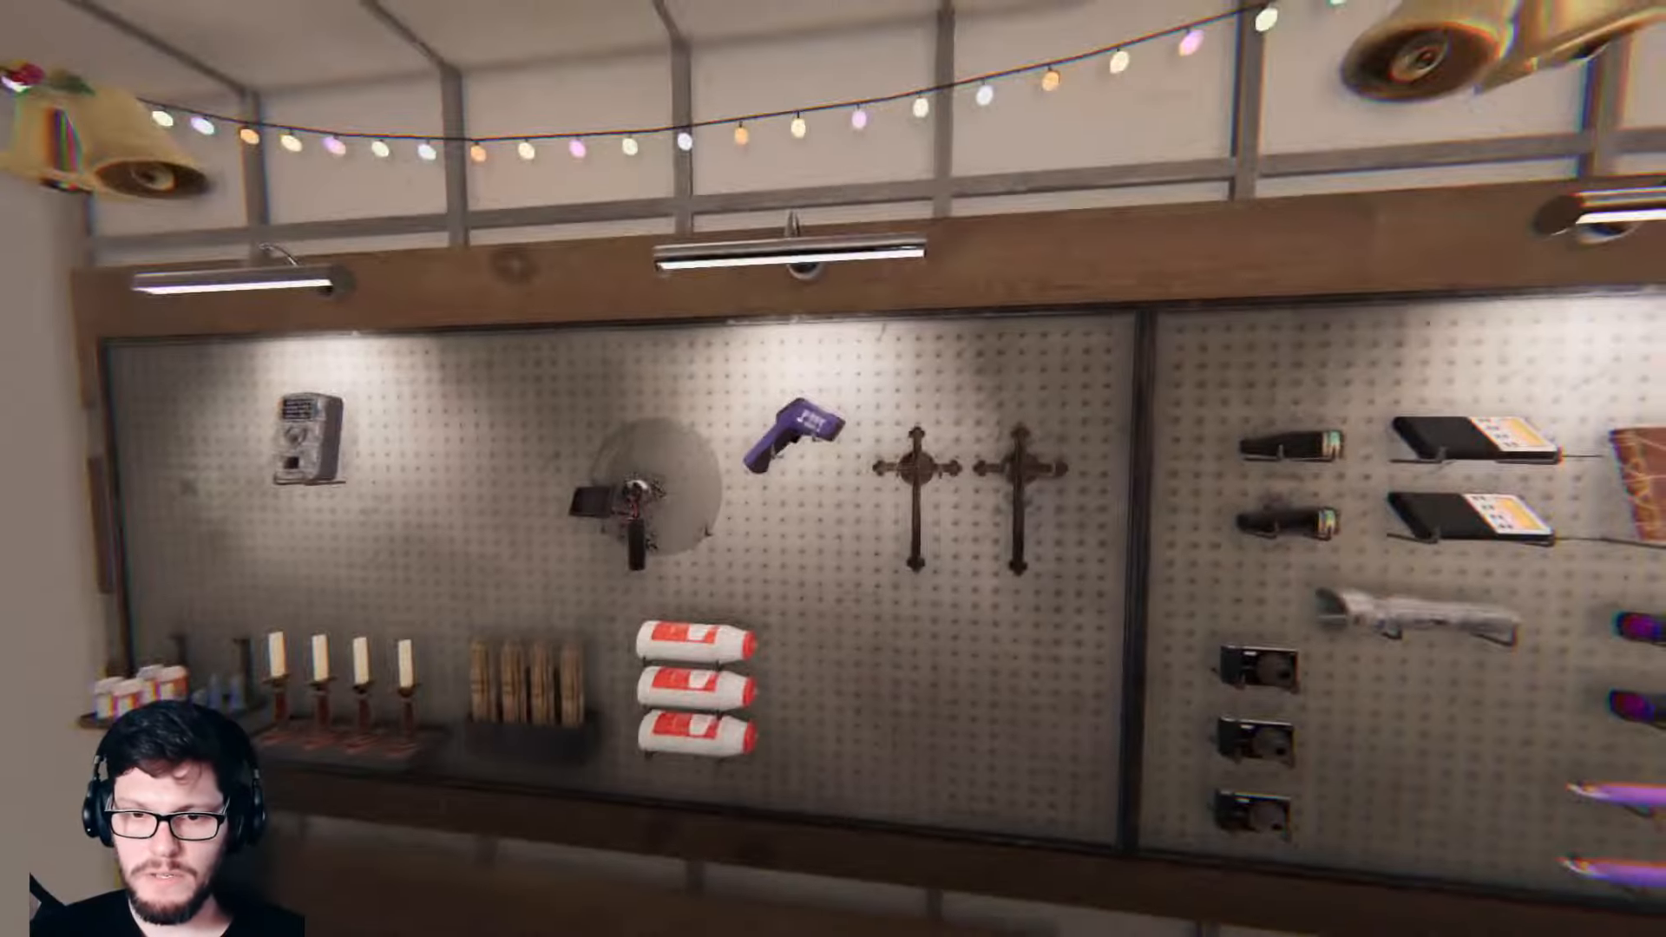
{"action": "mouse_move", "coordinate": [833, 469]}
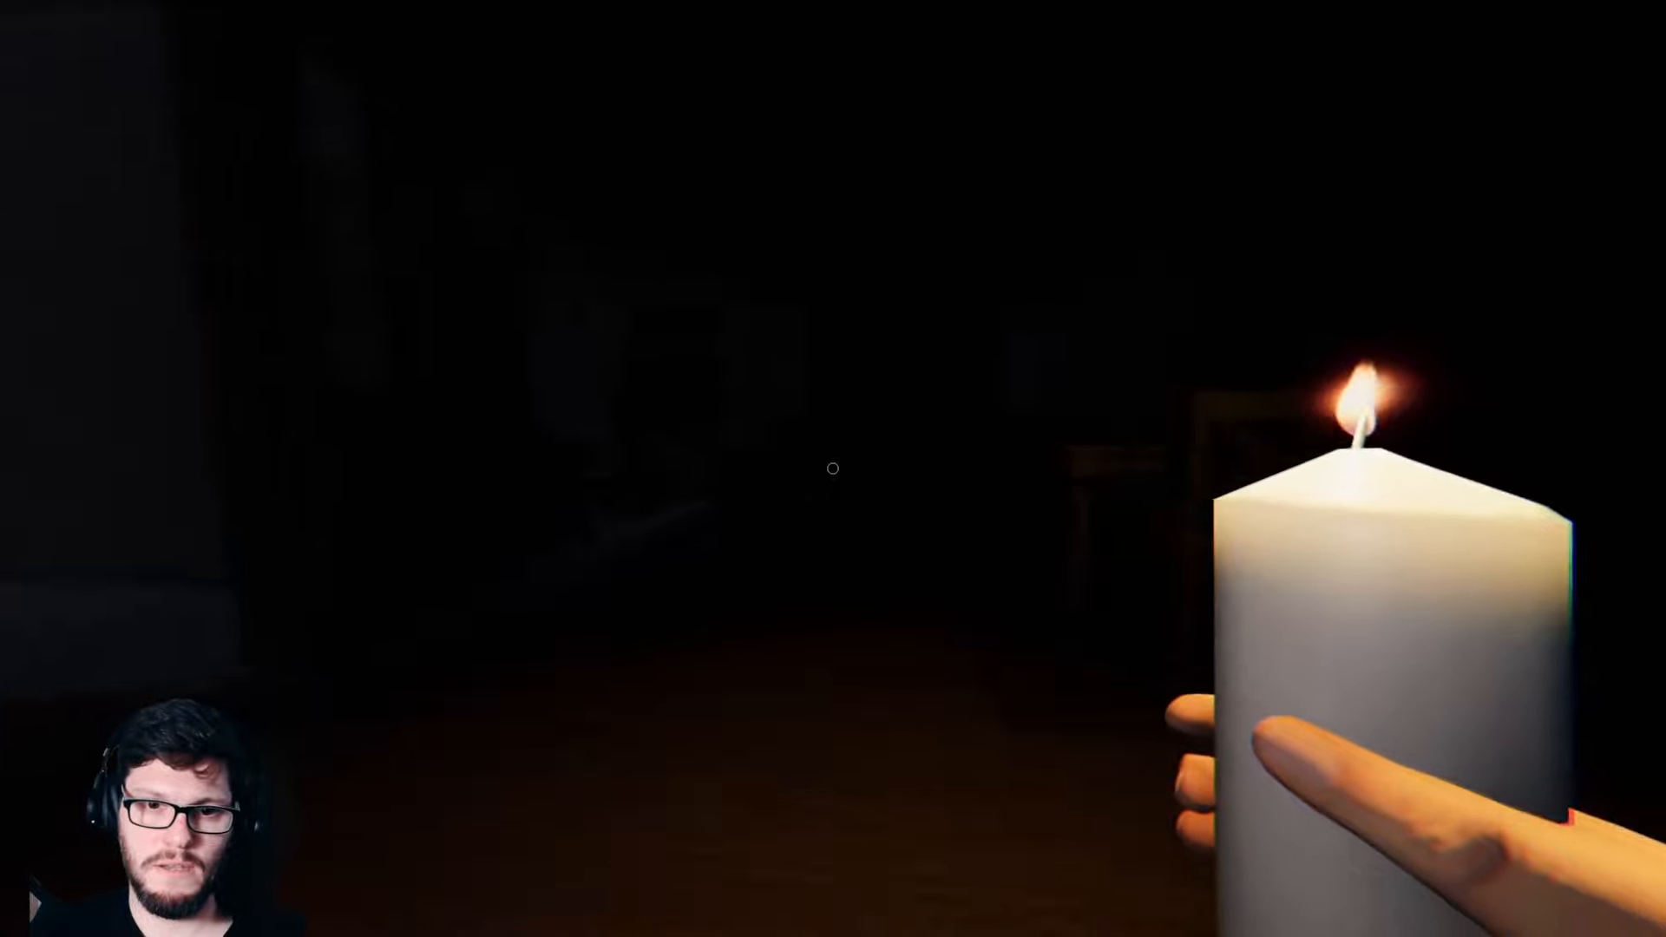
{"action": "mouse_move", "coordinate": [833, 469]}
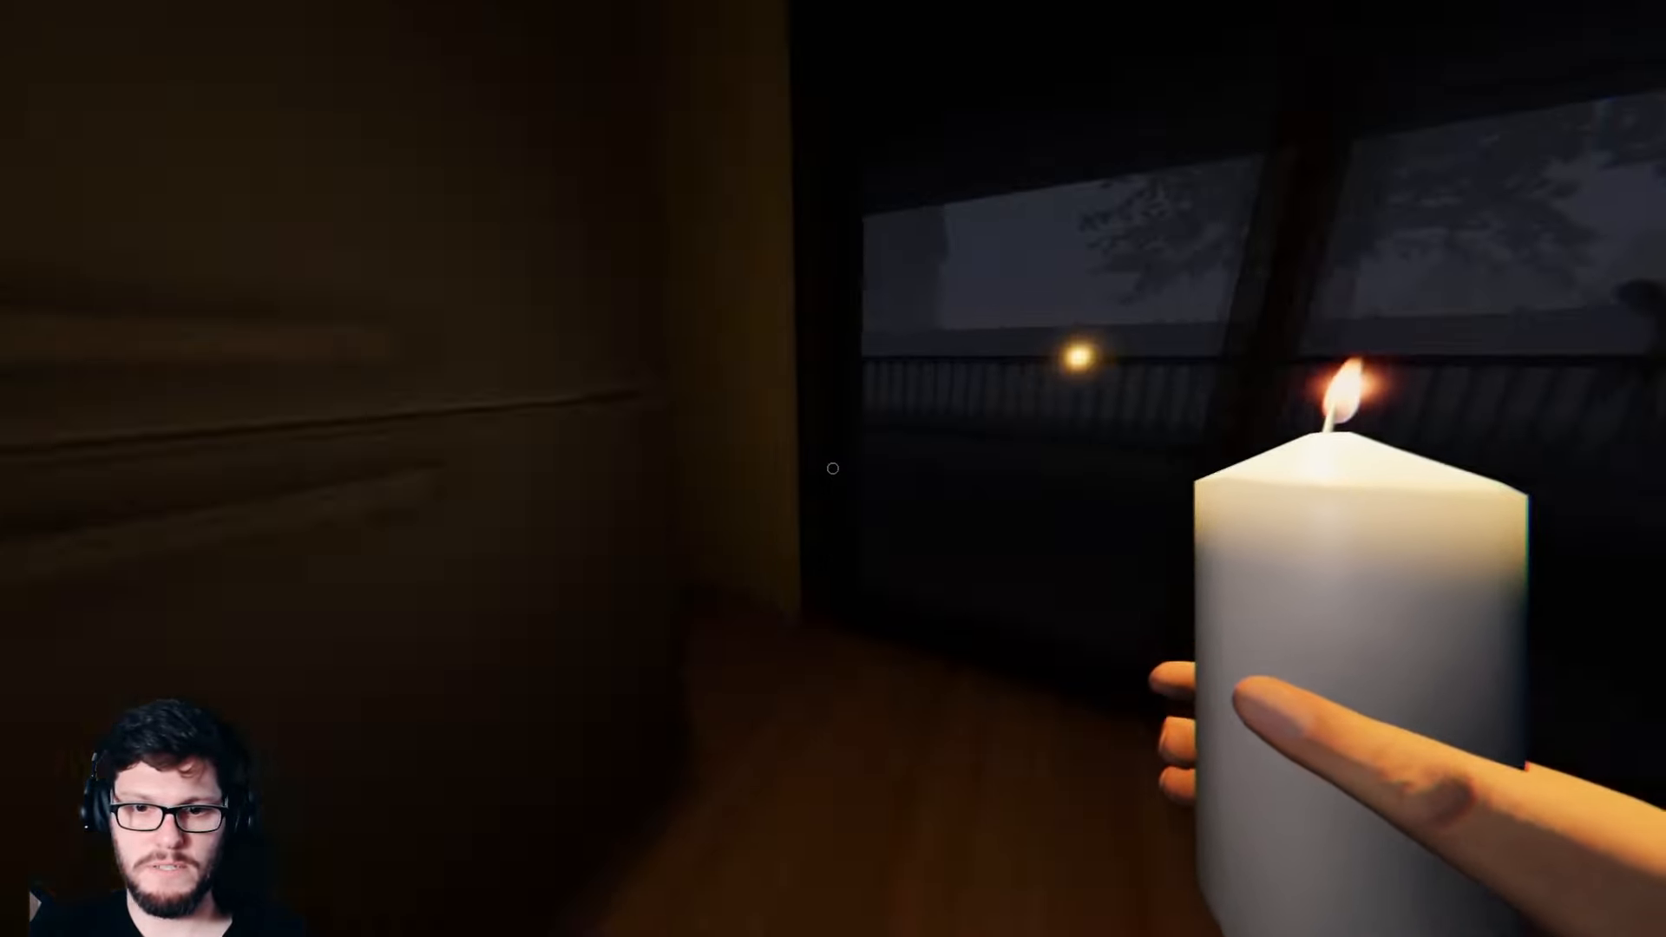
{"action": "mouse_move", "coordinate": [833, 469]}
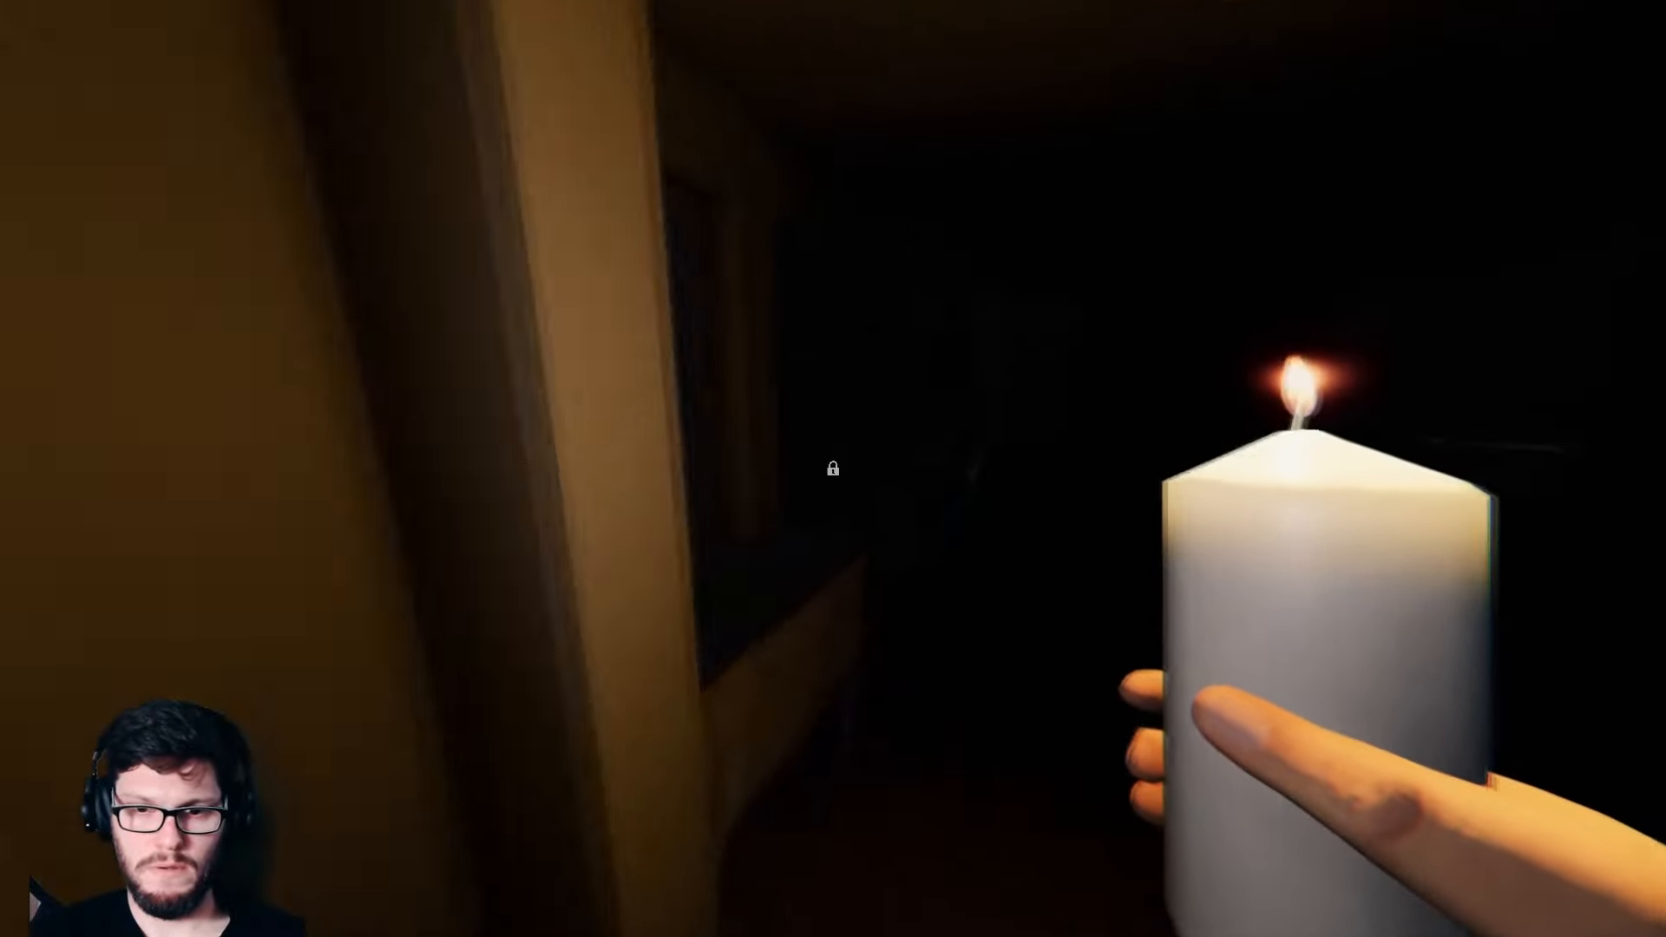
{"action": "mouse_move", "coordinate": [833, 469]}
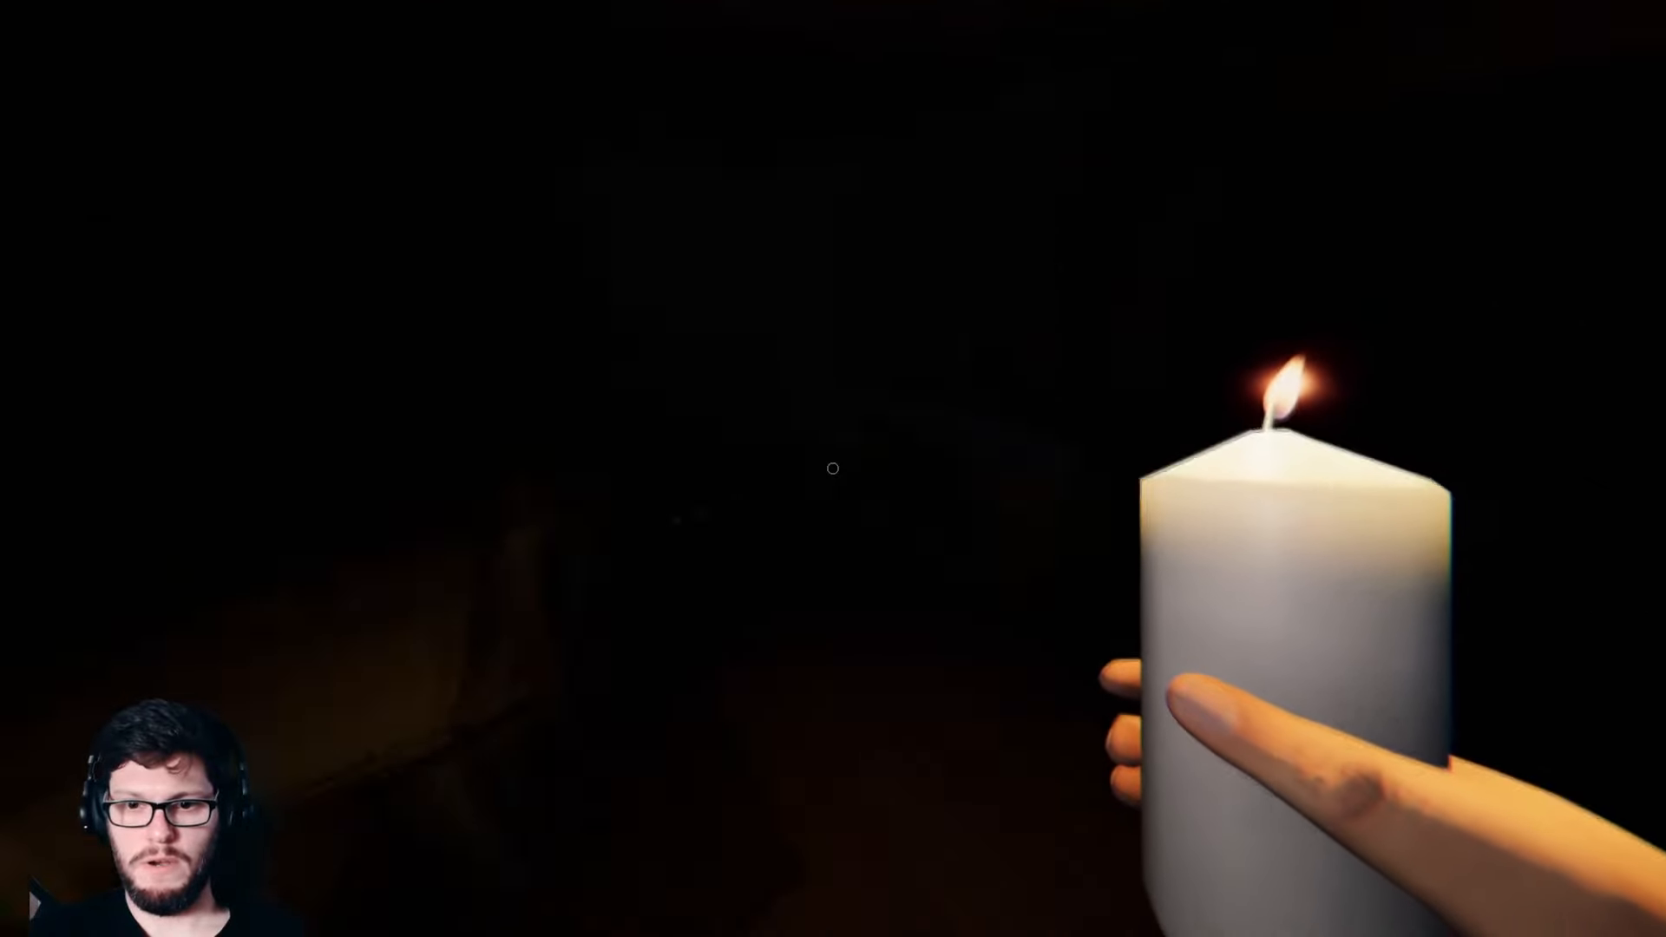
{"action": "mouse_move", "coordinate": [833, 467]}
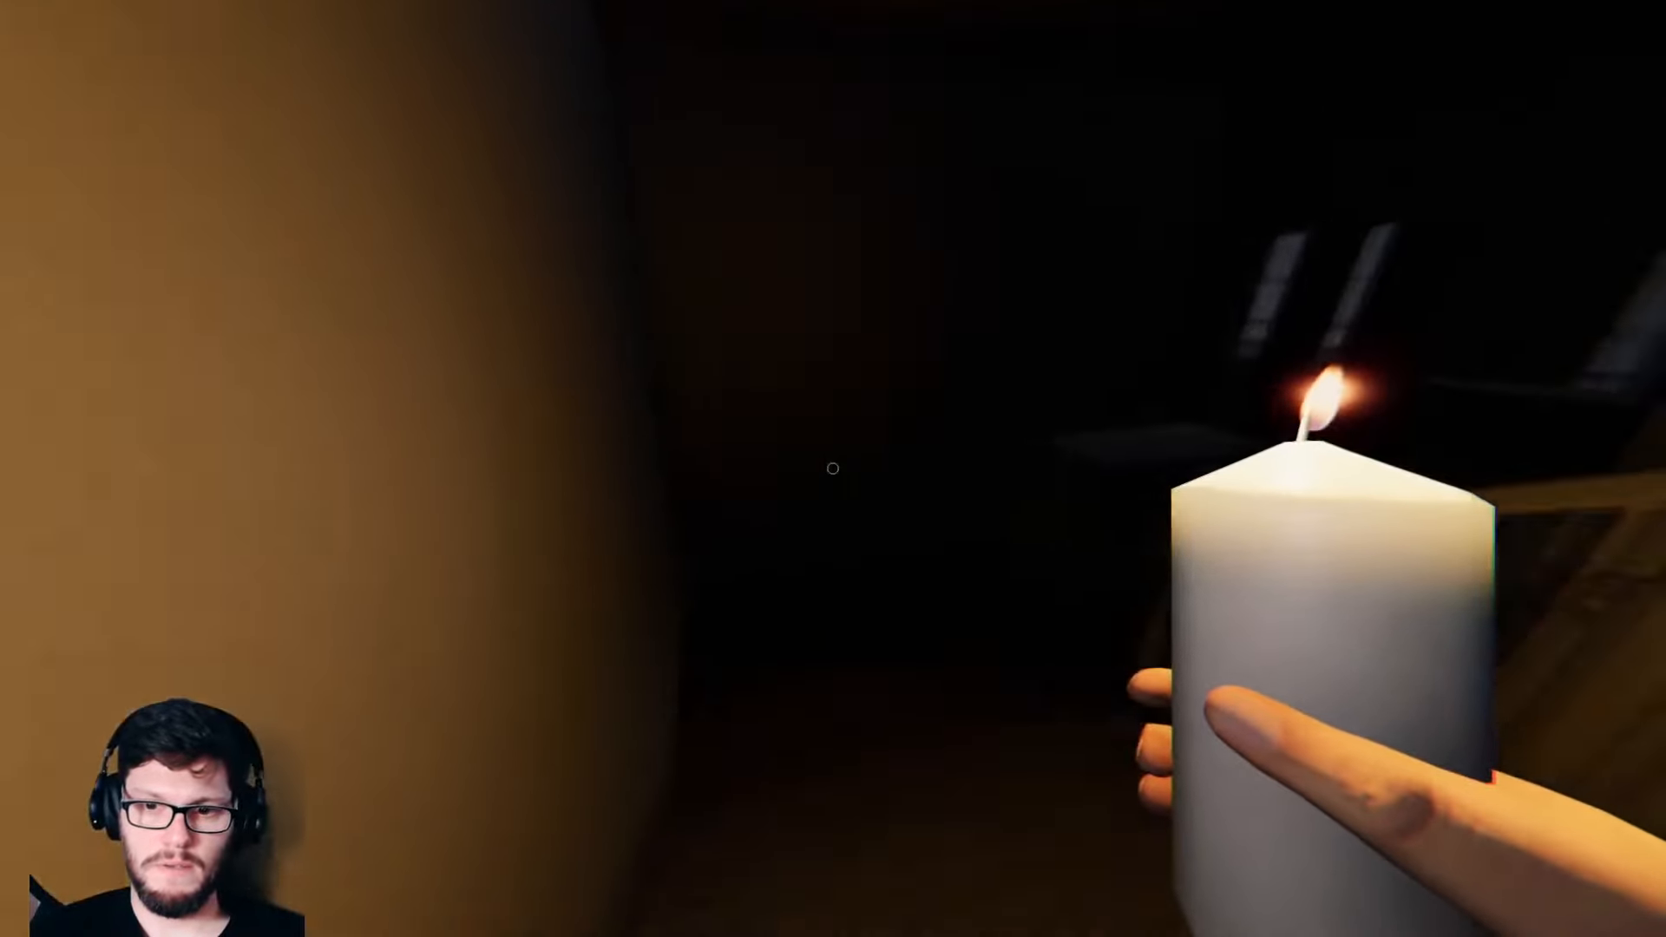
{"action": "mouse_move", "coordinate": [833, 468]}
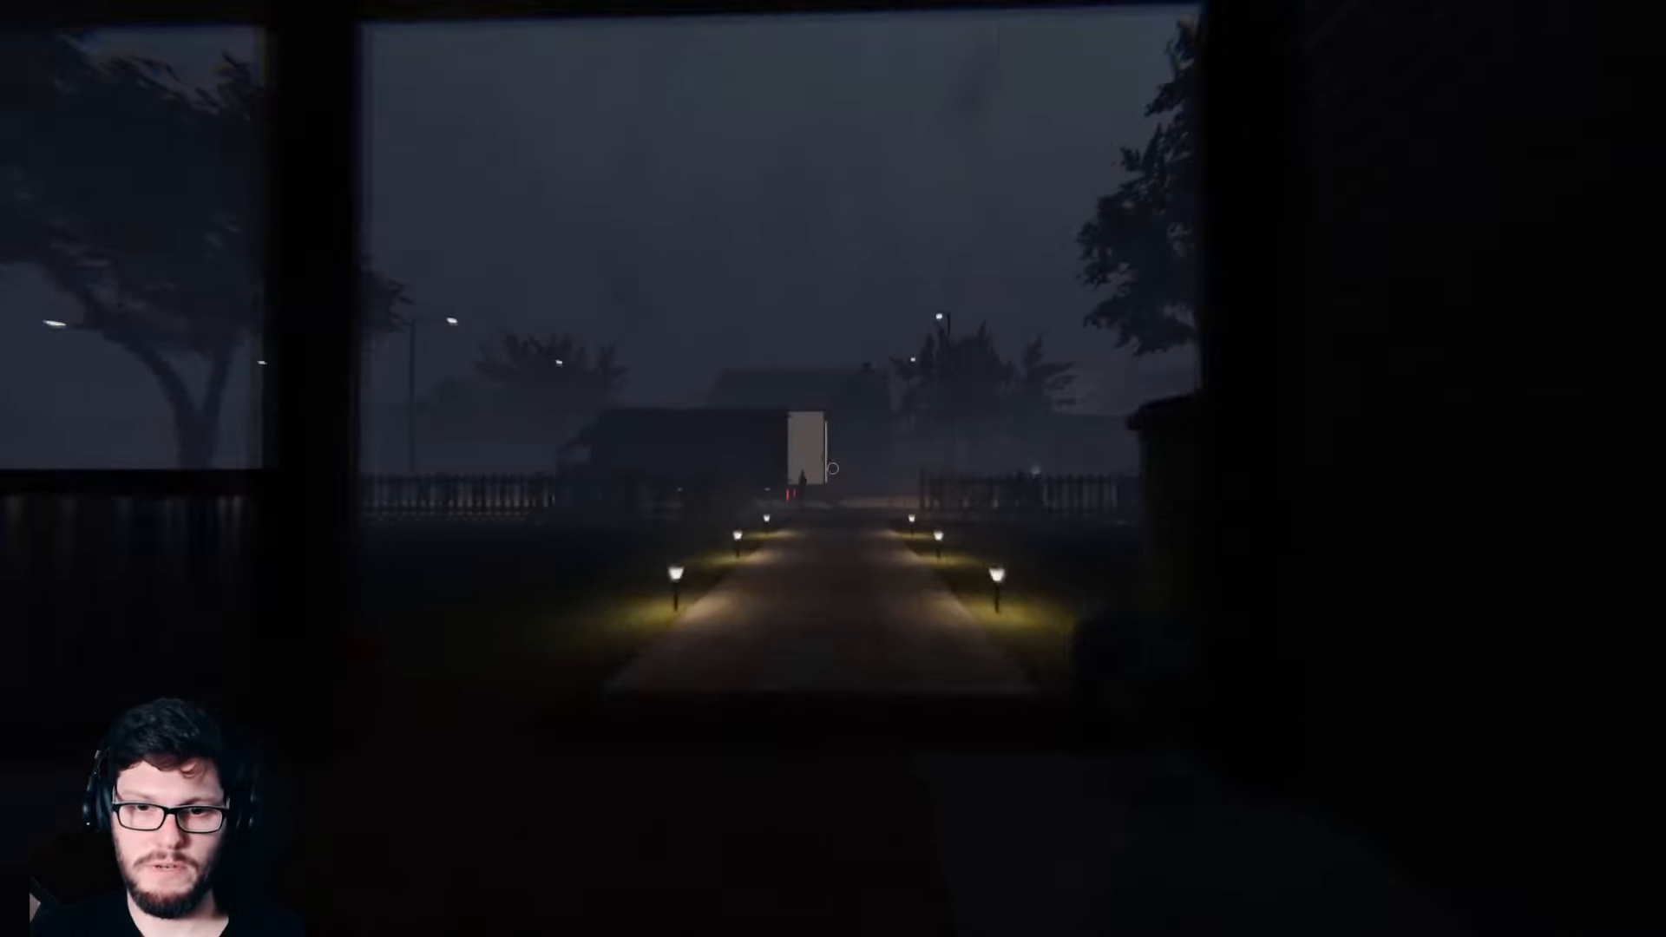
Step: Walk back through the hallway to the front door facing the van
{"action": "key", "text": "w"}
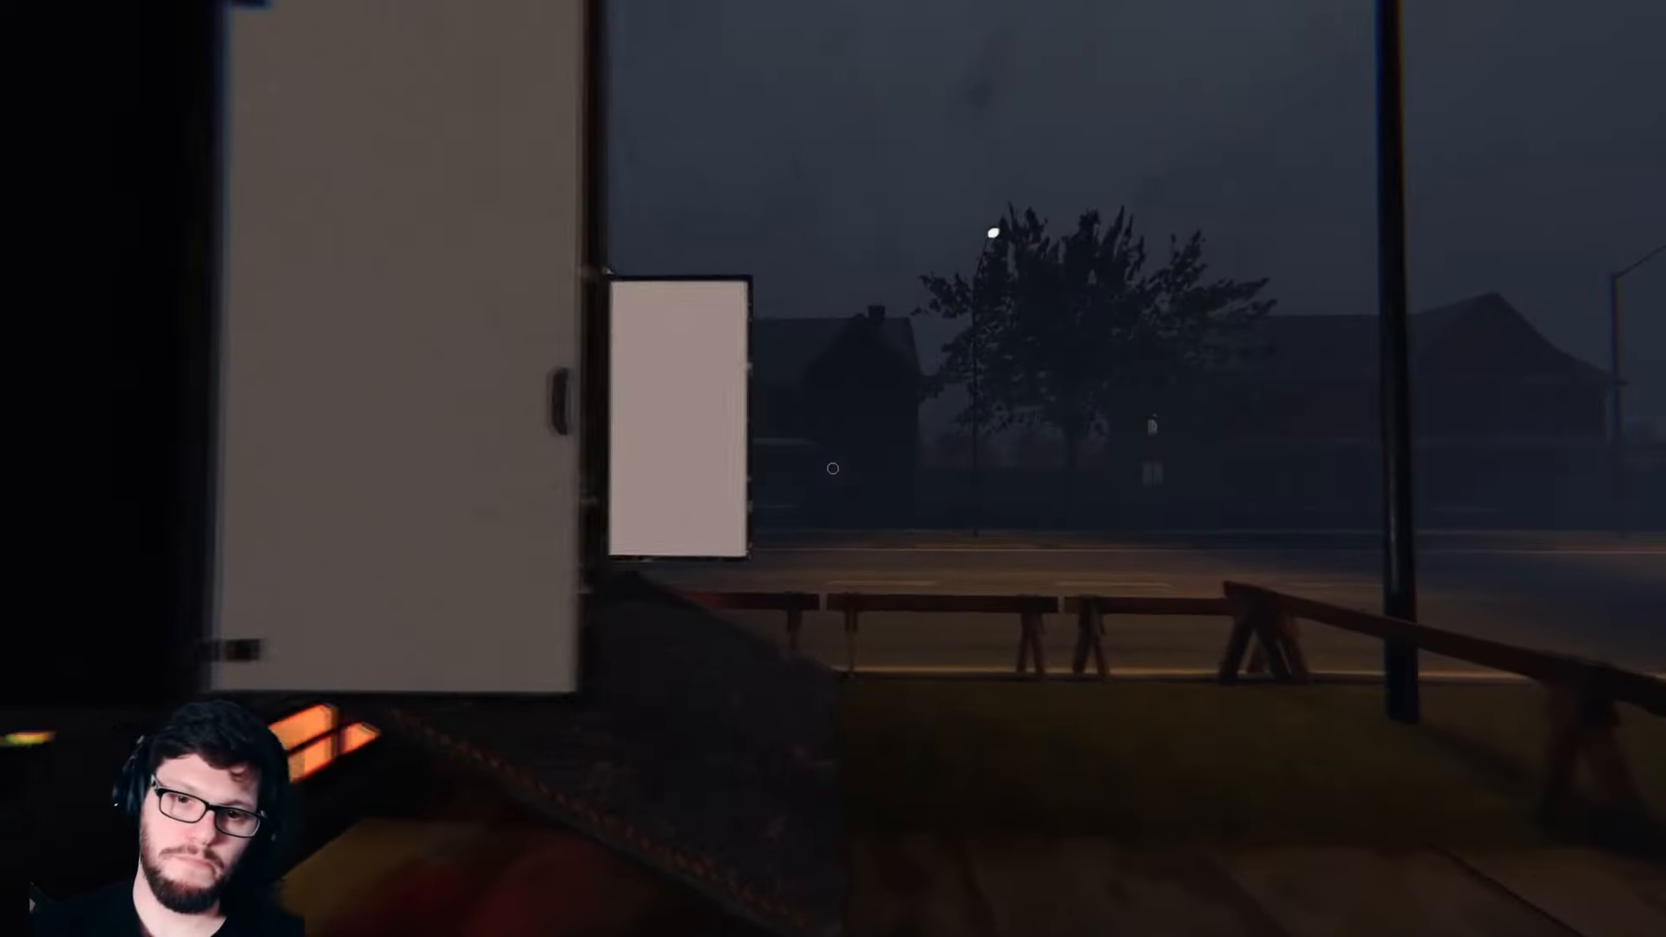
{"action": "mouse_move", "coordinate": [833, 468]}
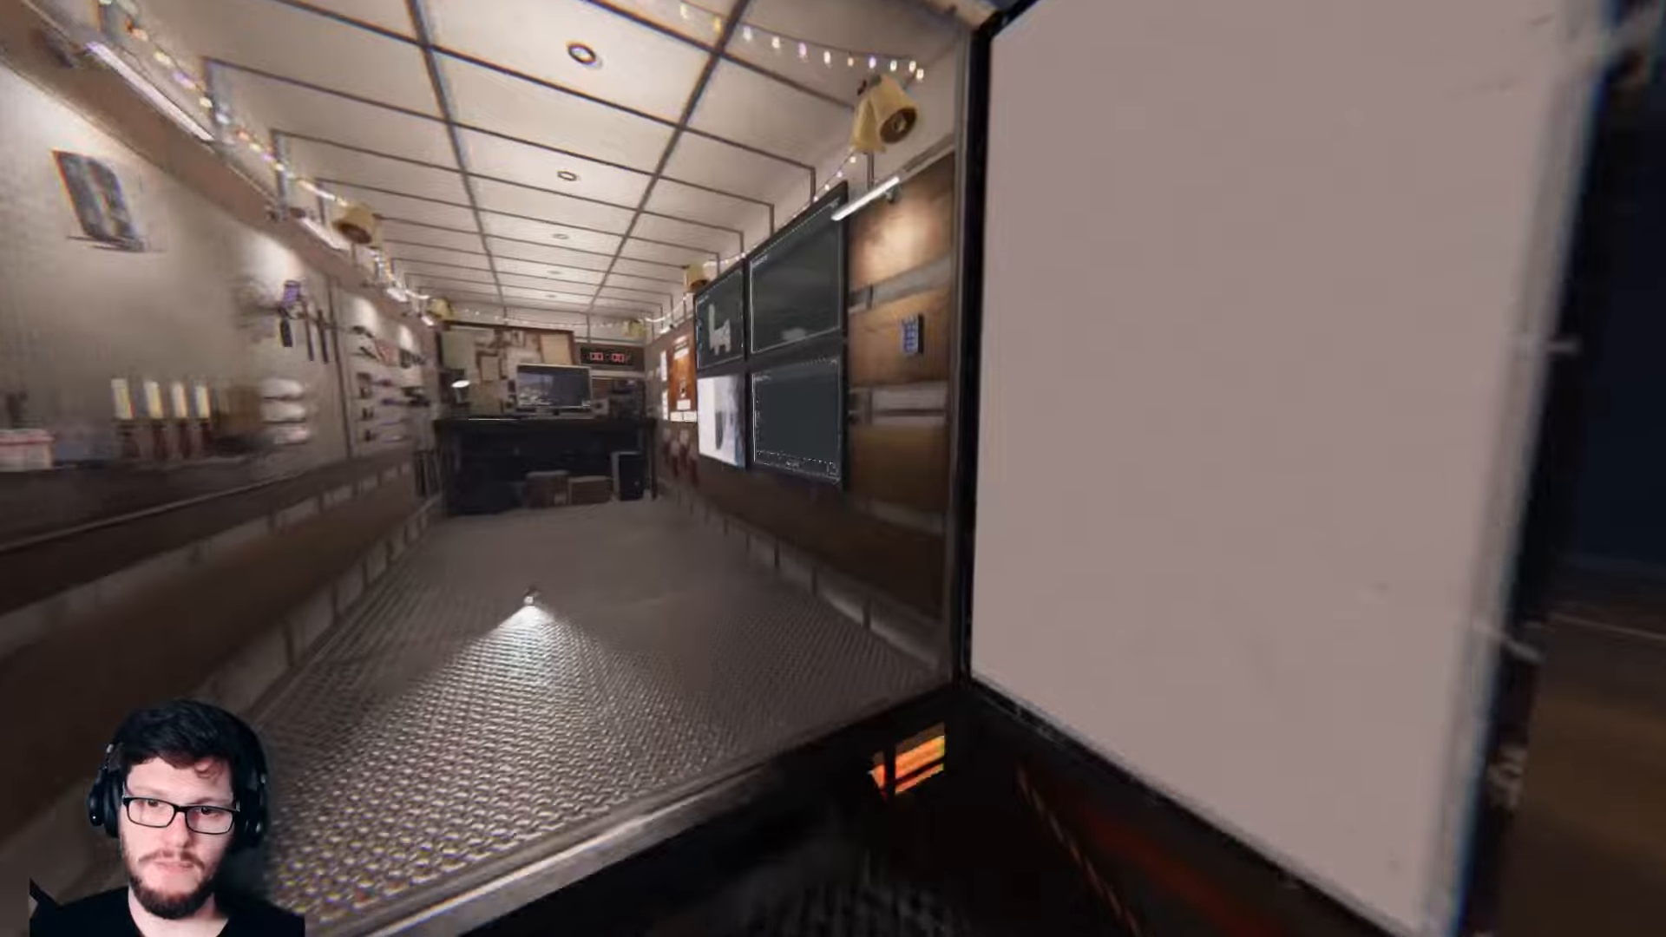
{"action": "mouse_move", "coordinate": [832, 468]}
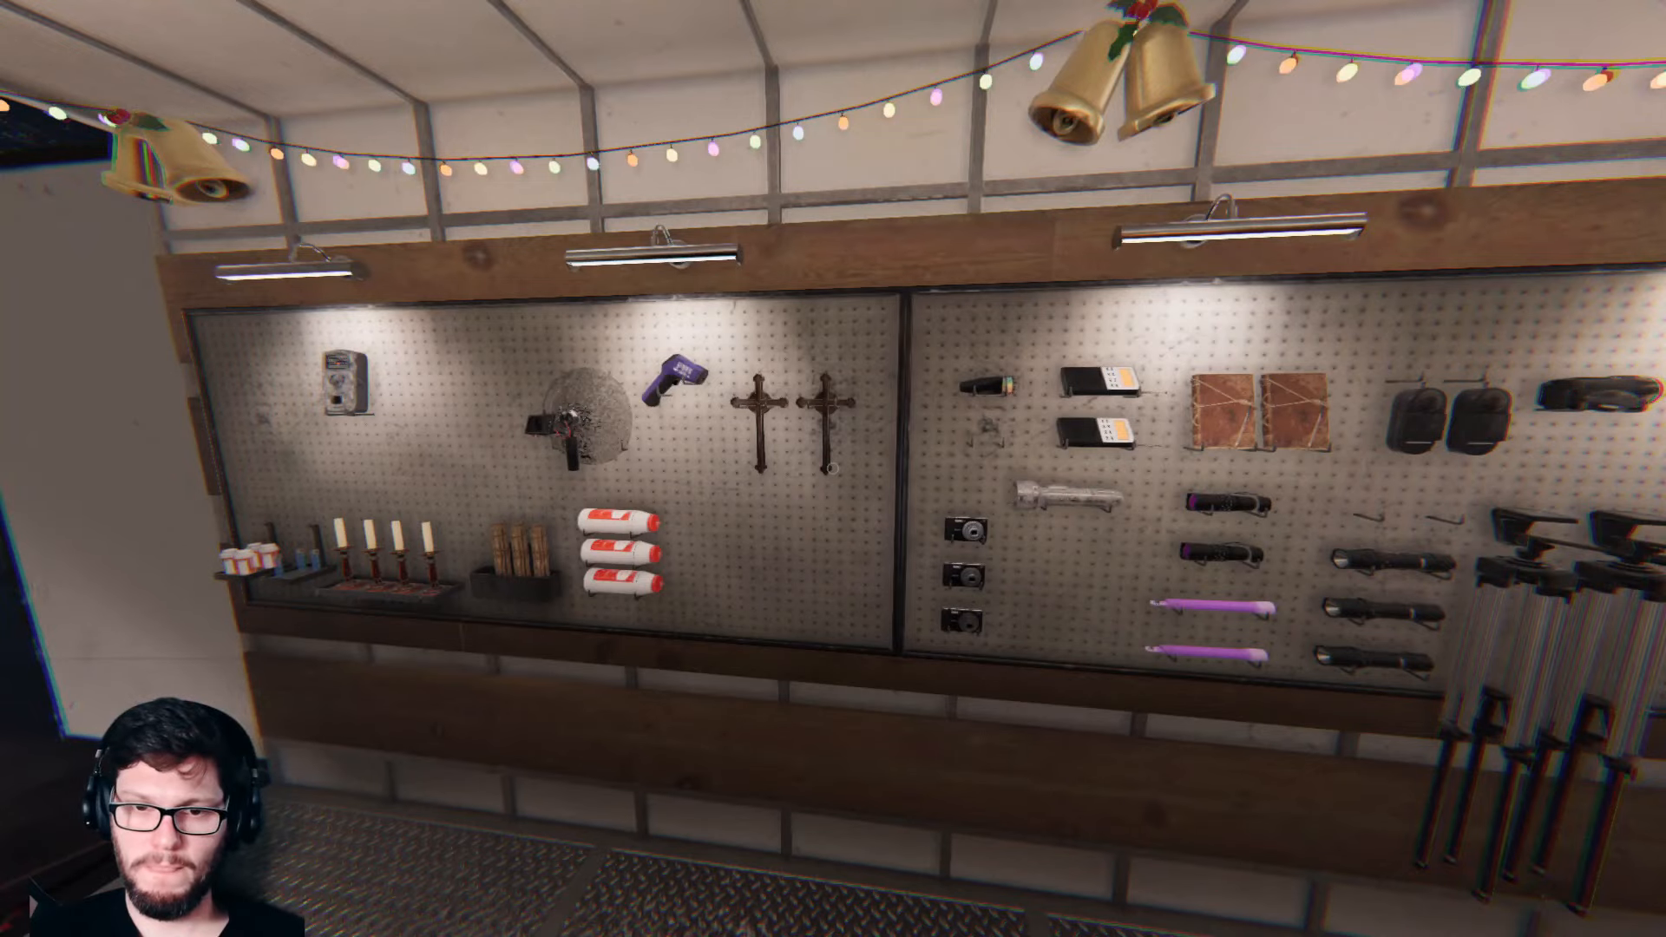
{"action": "mouse_move", "coordinate": [833, 468]}
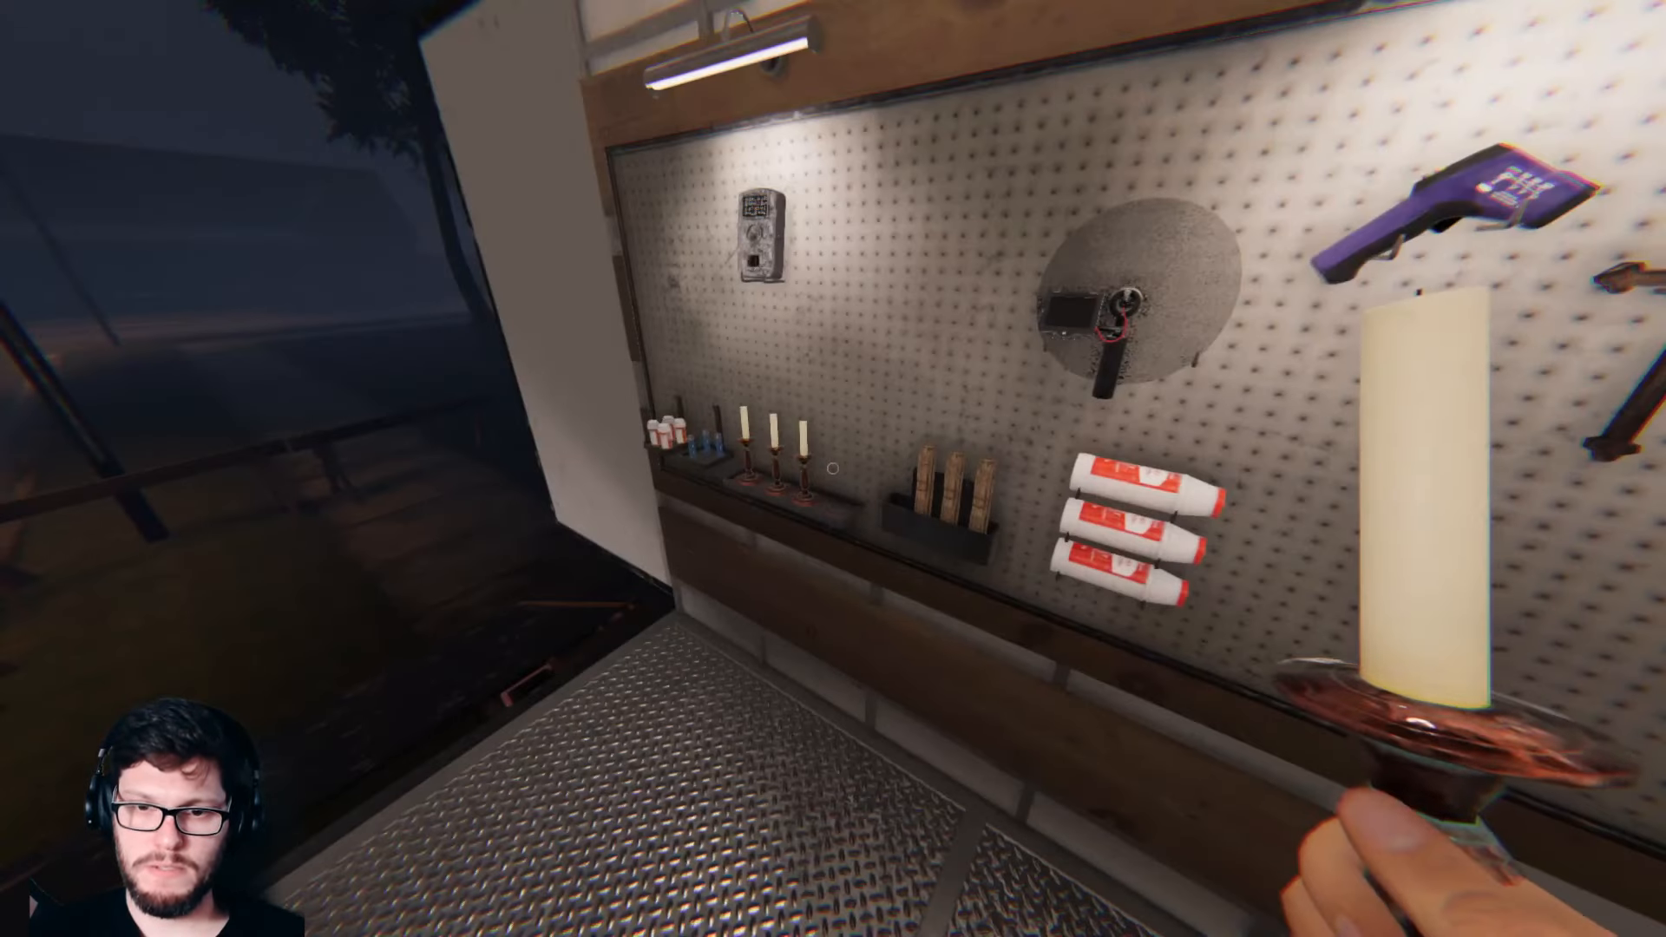
{"action": "mouse_move", "coordinate": [833, 468]}
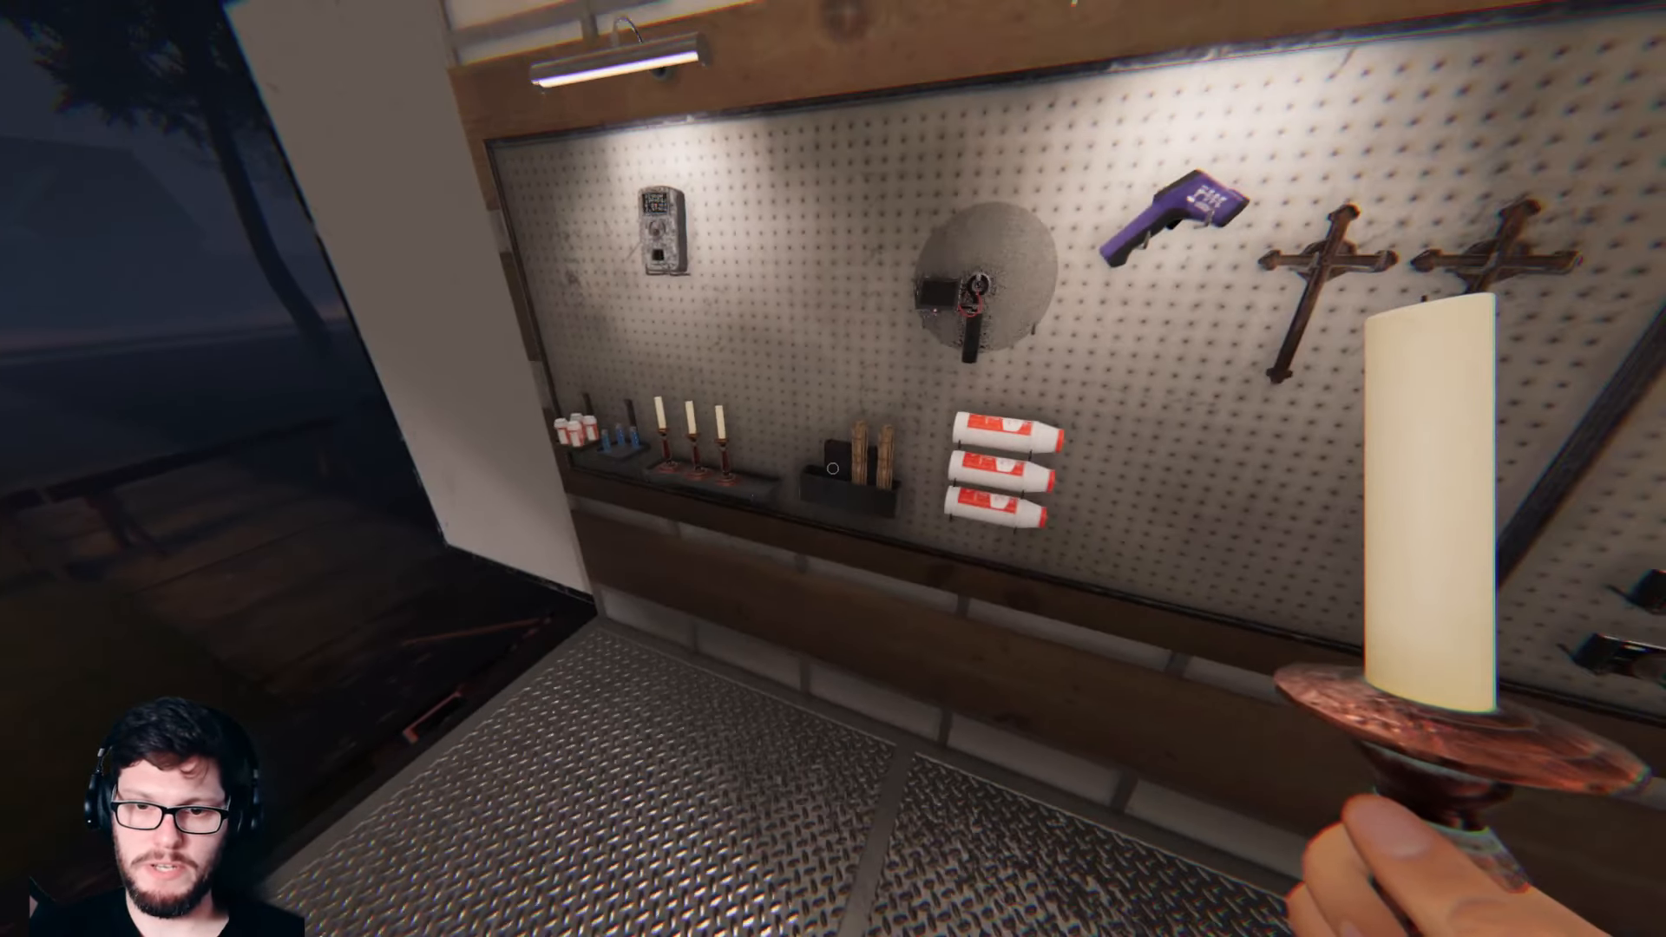
{"action": "mouse_move", "coordinate": [833, 468]}
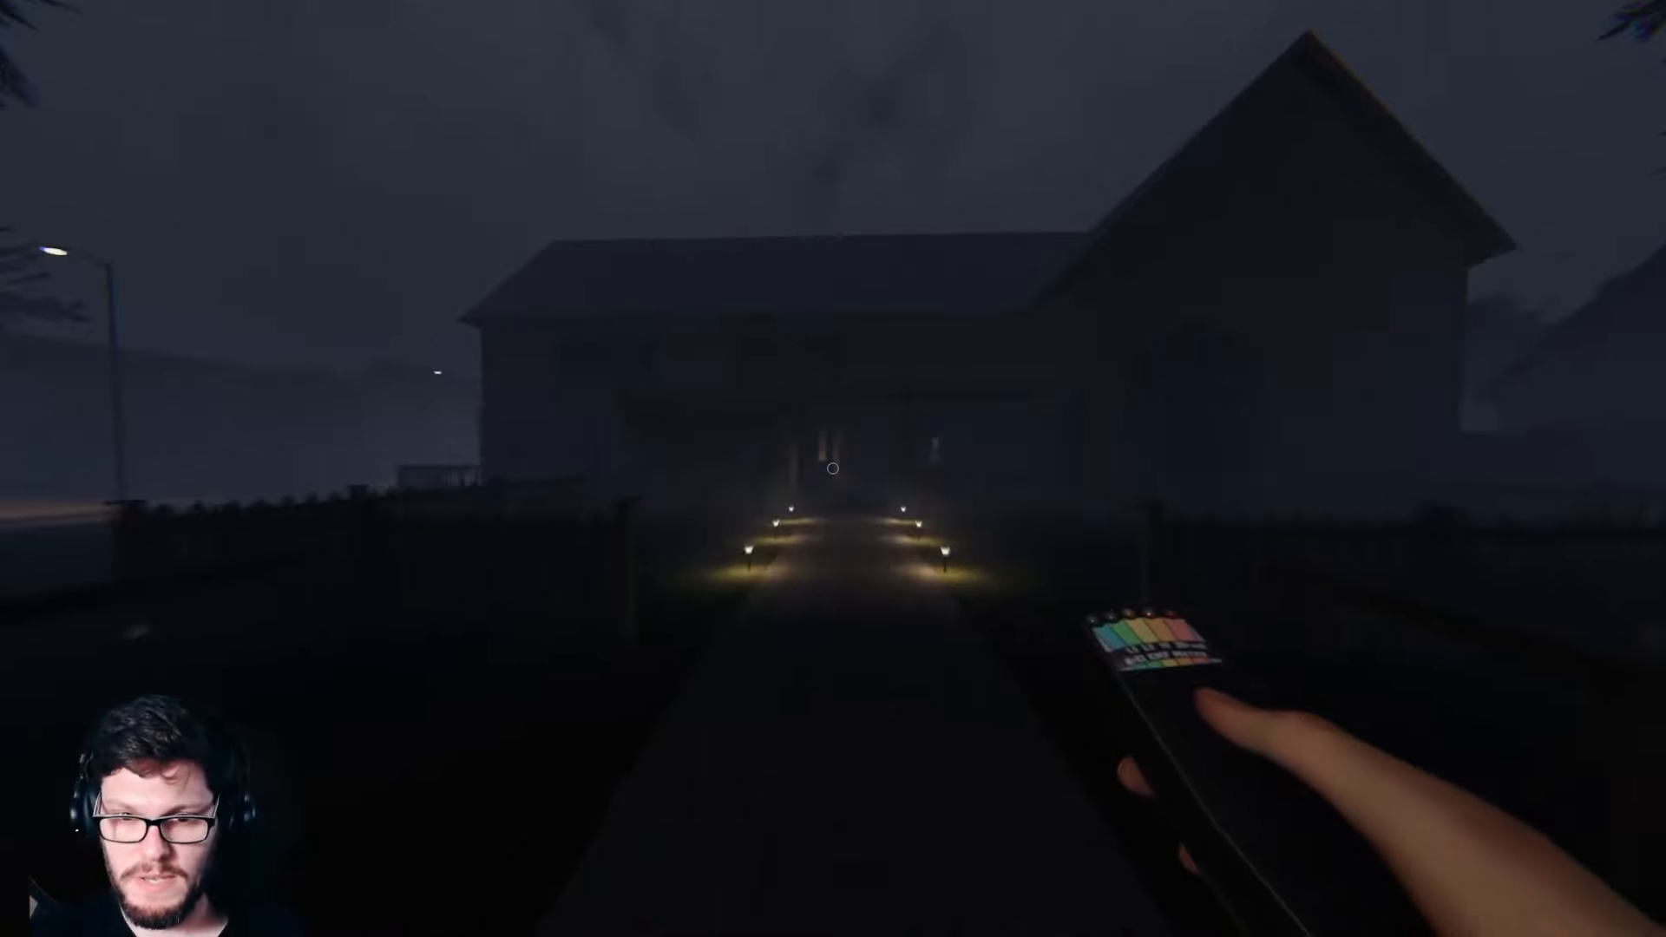
Step: Explore the house, then walk back down the front path toward the truck
{"action": "key", "text": "w"}
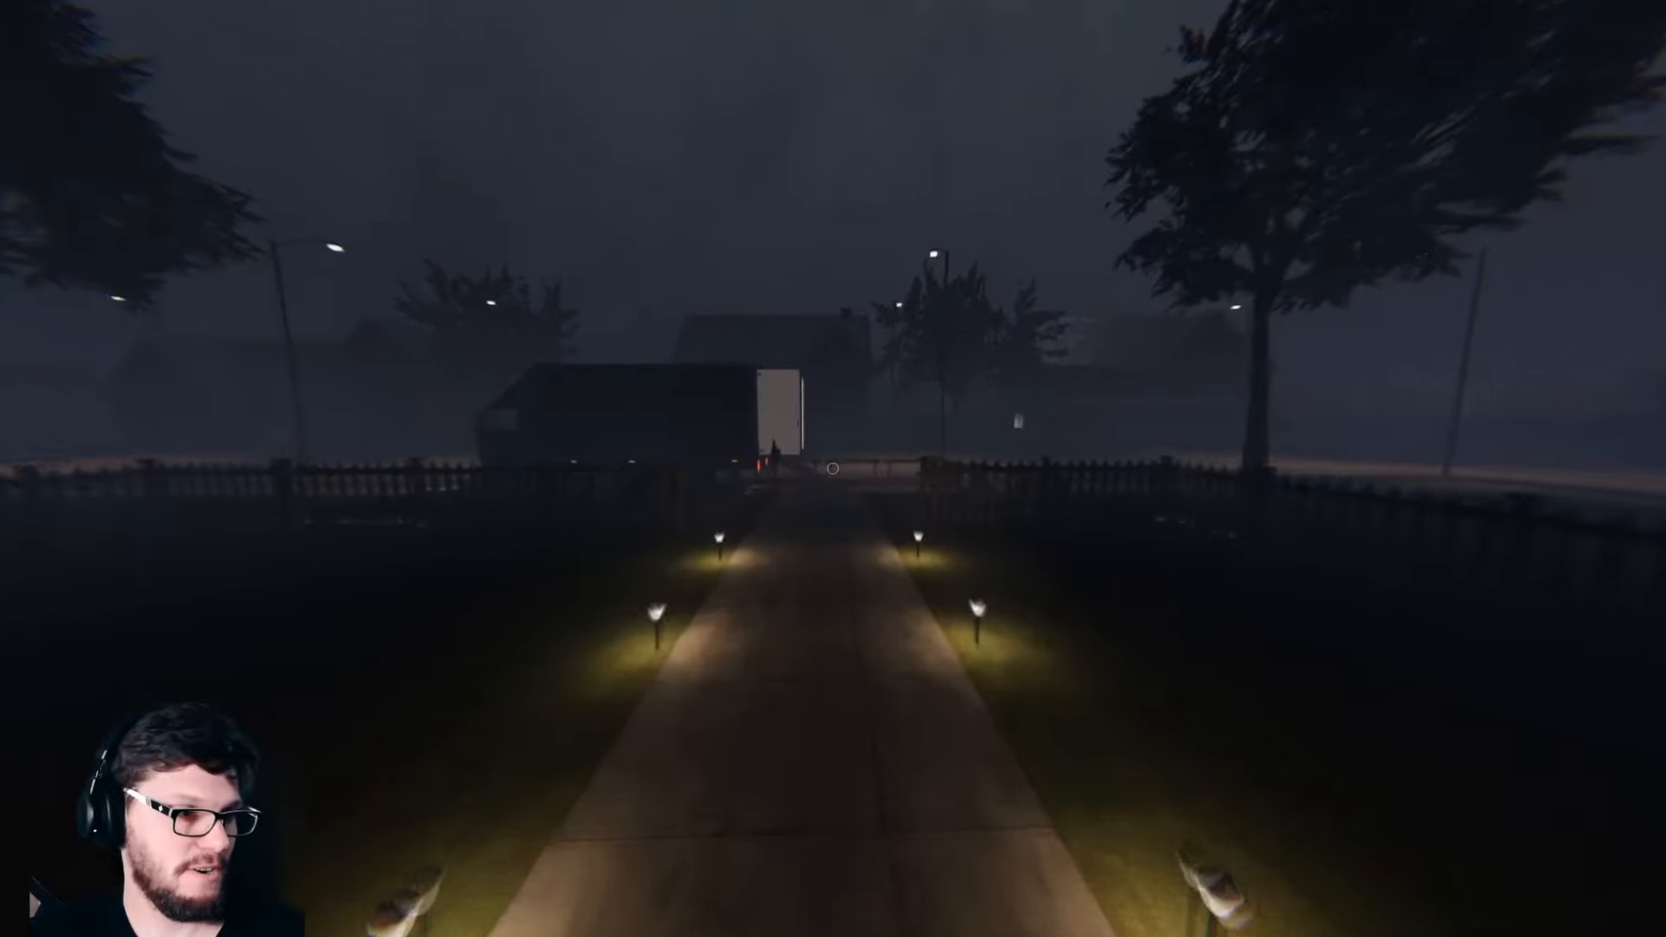
{"action": "key", "text": "w"}
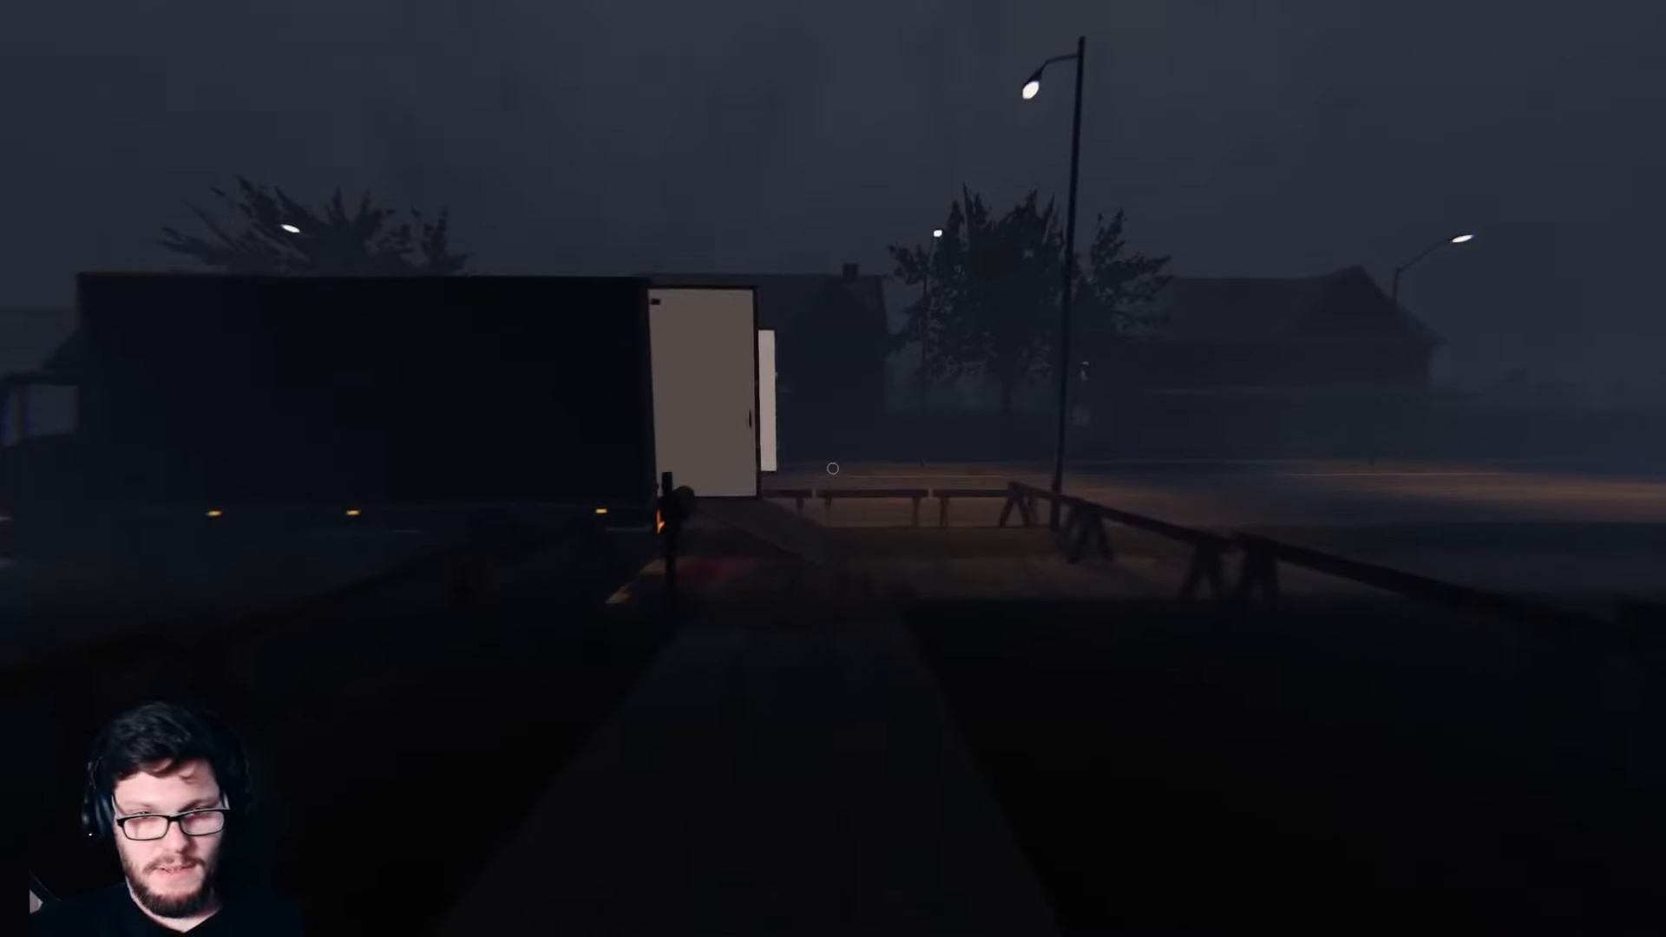
{"action": "mouse_move", "coordinate": [832, 467]}
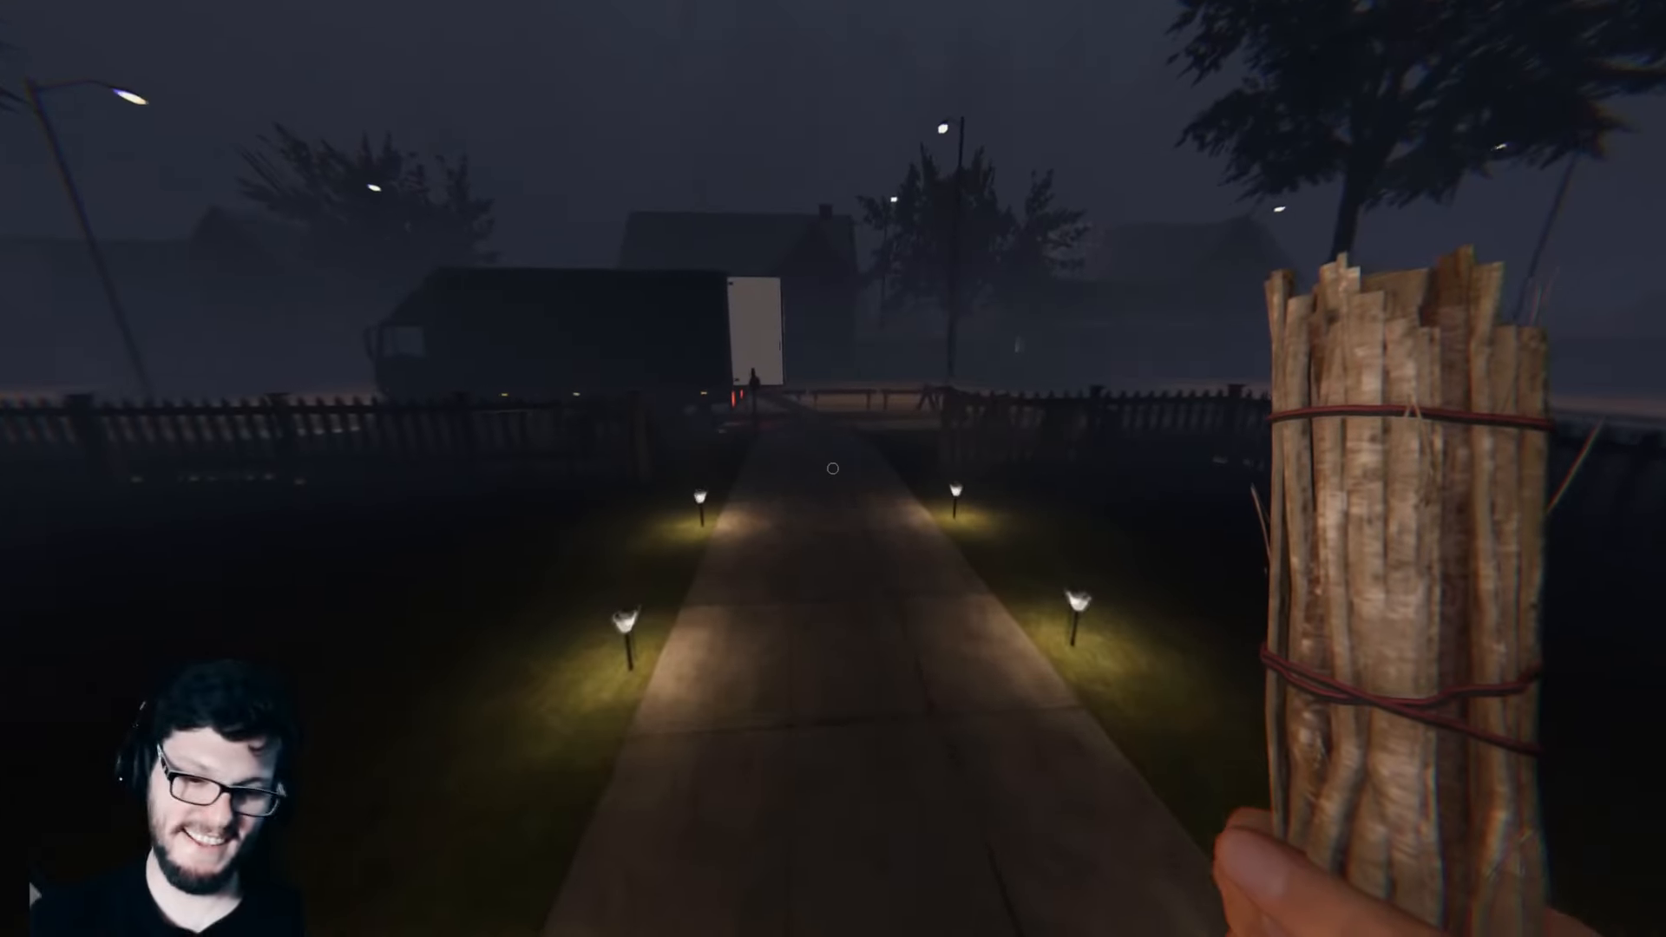
Step: Review the two ghost photos in the journal and move up to the truck doors
{"action": "key", "text": "w"}
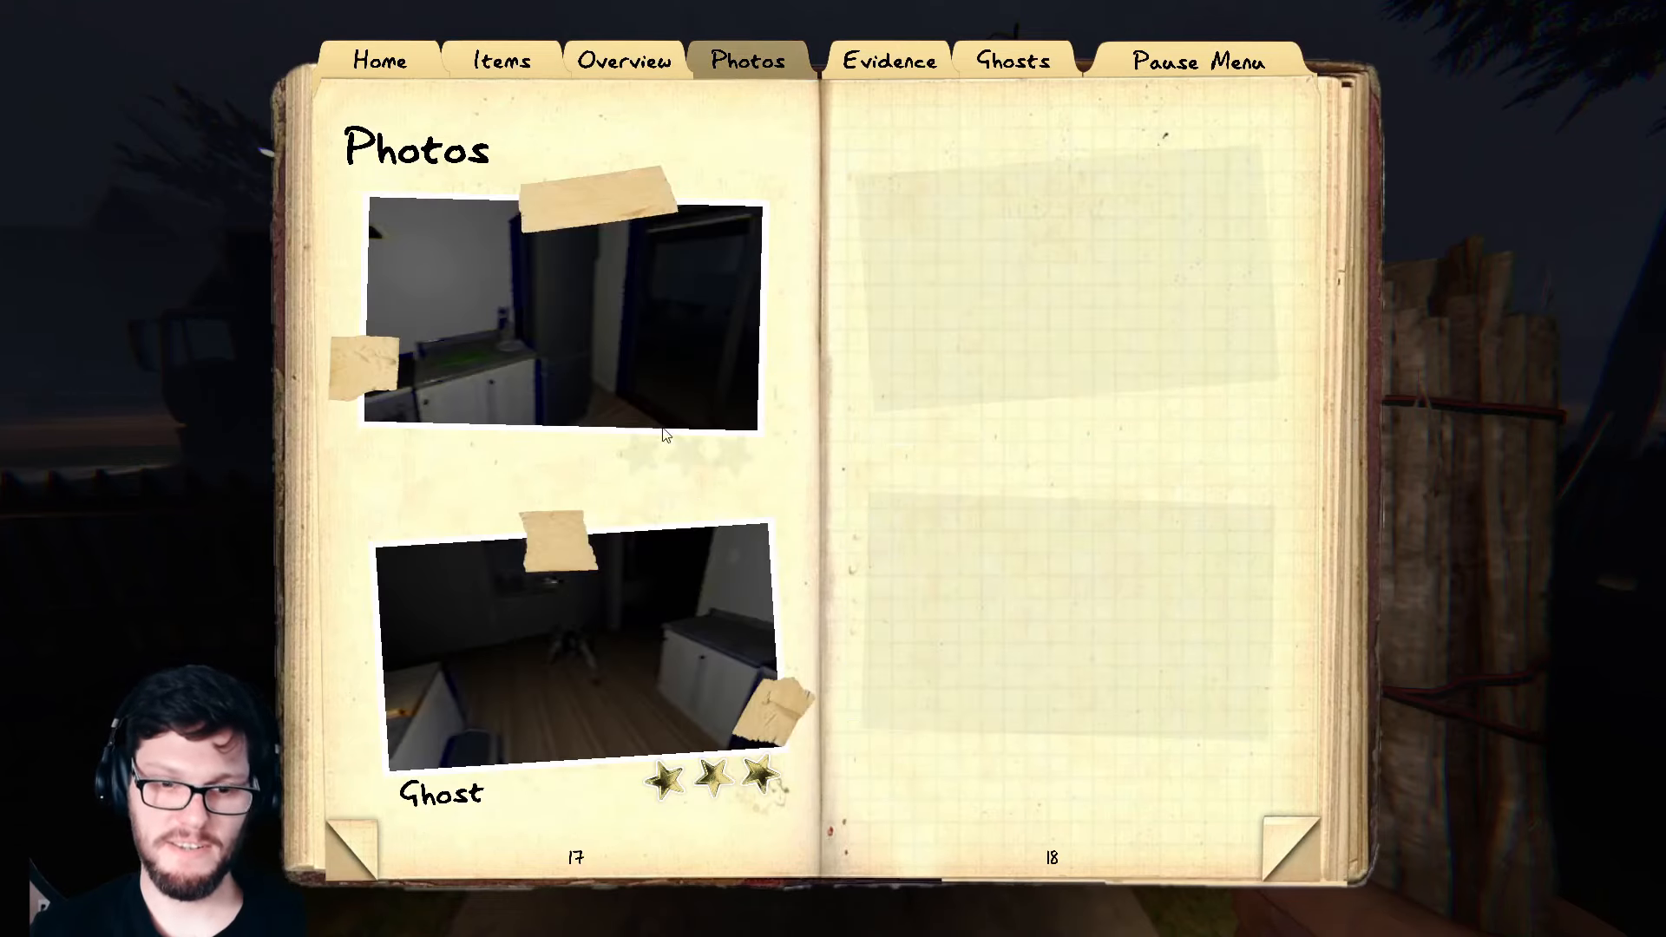
{"action": "mouse_move", "coordinate": [579, 682]}
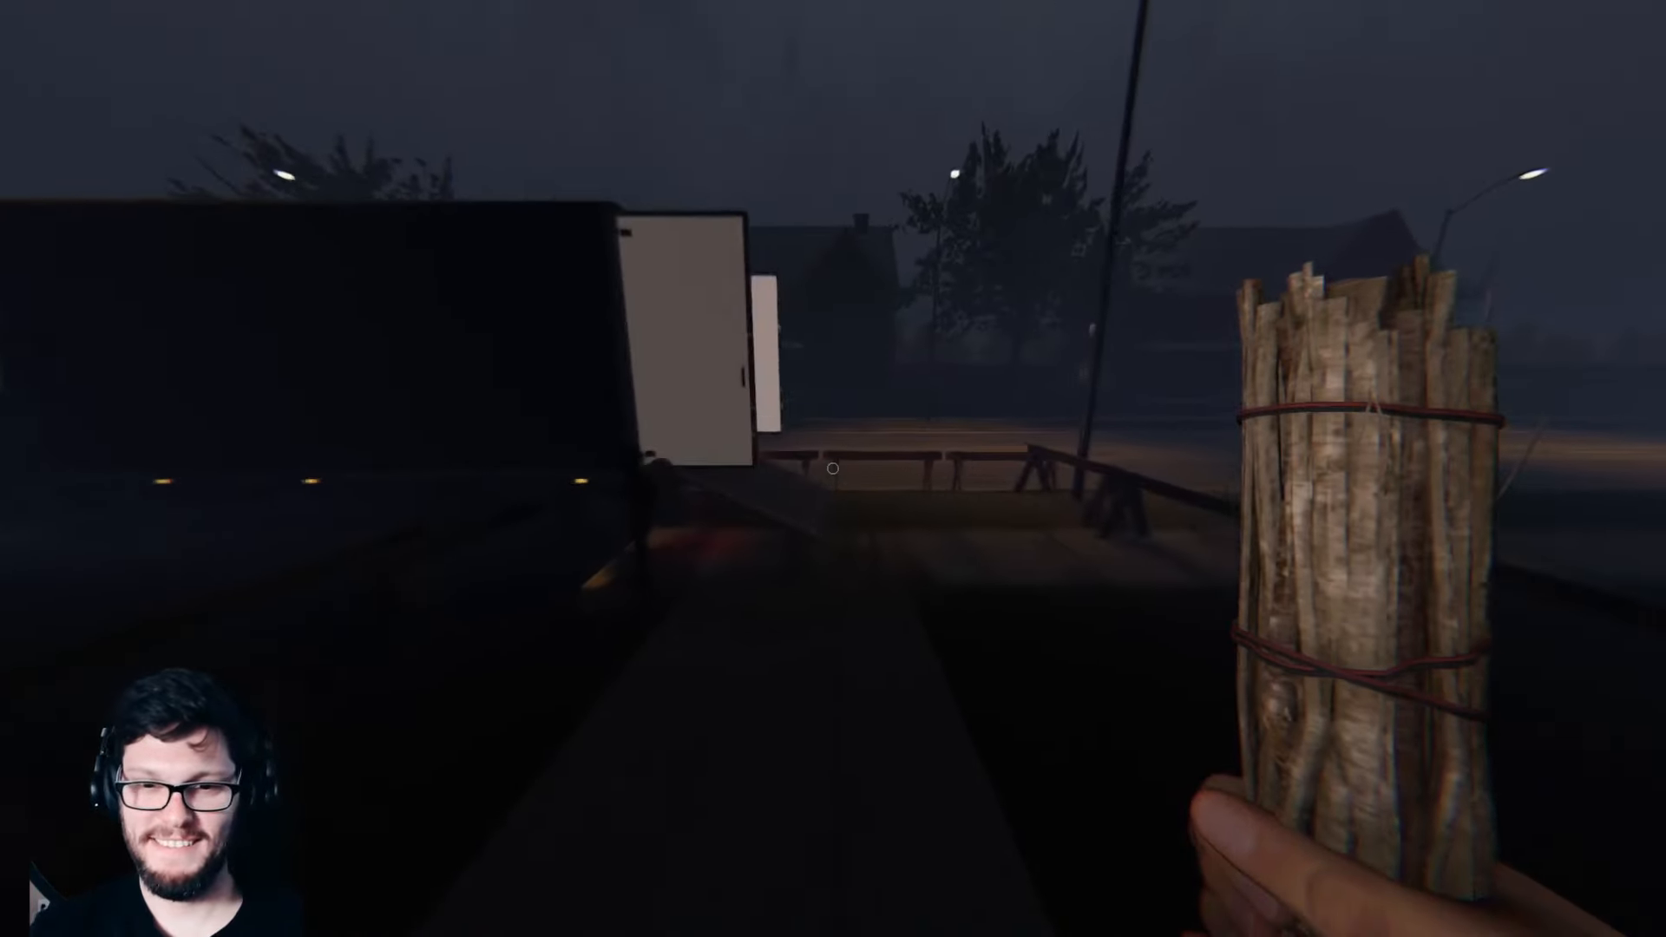
Step: Step into the truck toward the objectives board and end-contract button
{"action": "key", "text": "w"}
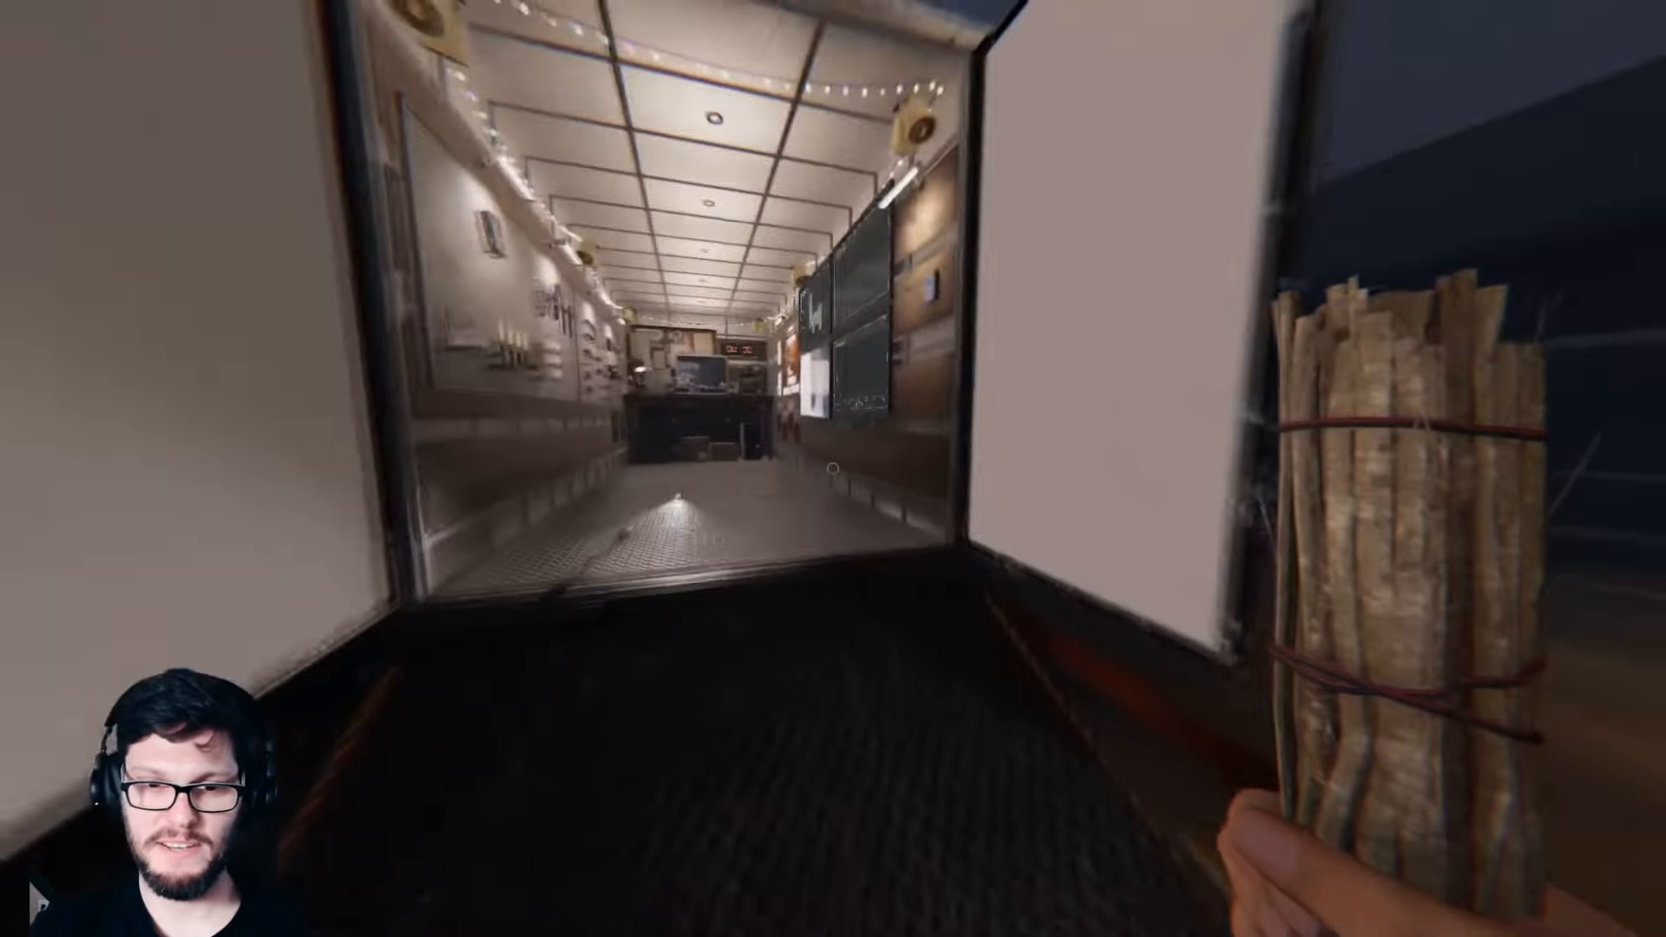
{"action": "key", "text": "w"}
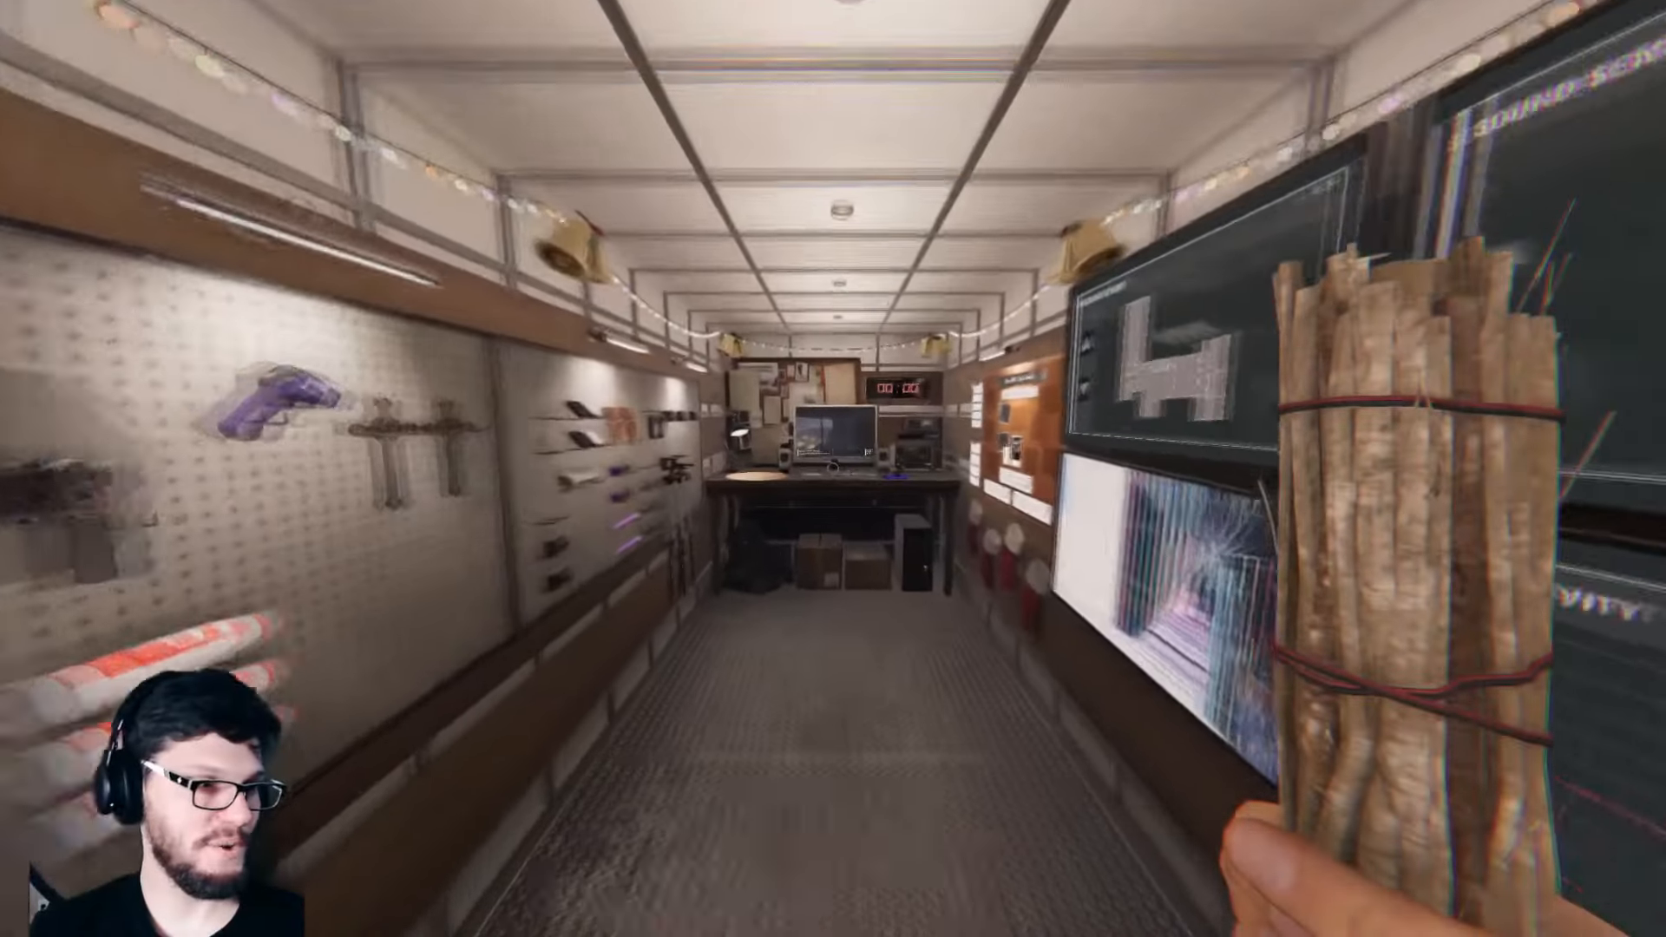
{"action": "mouse_move", "coordinate": [833, 468]}
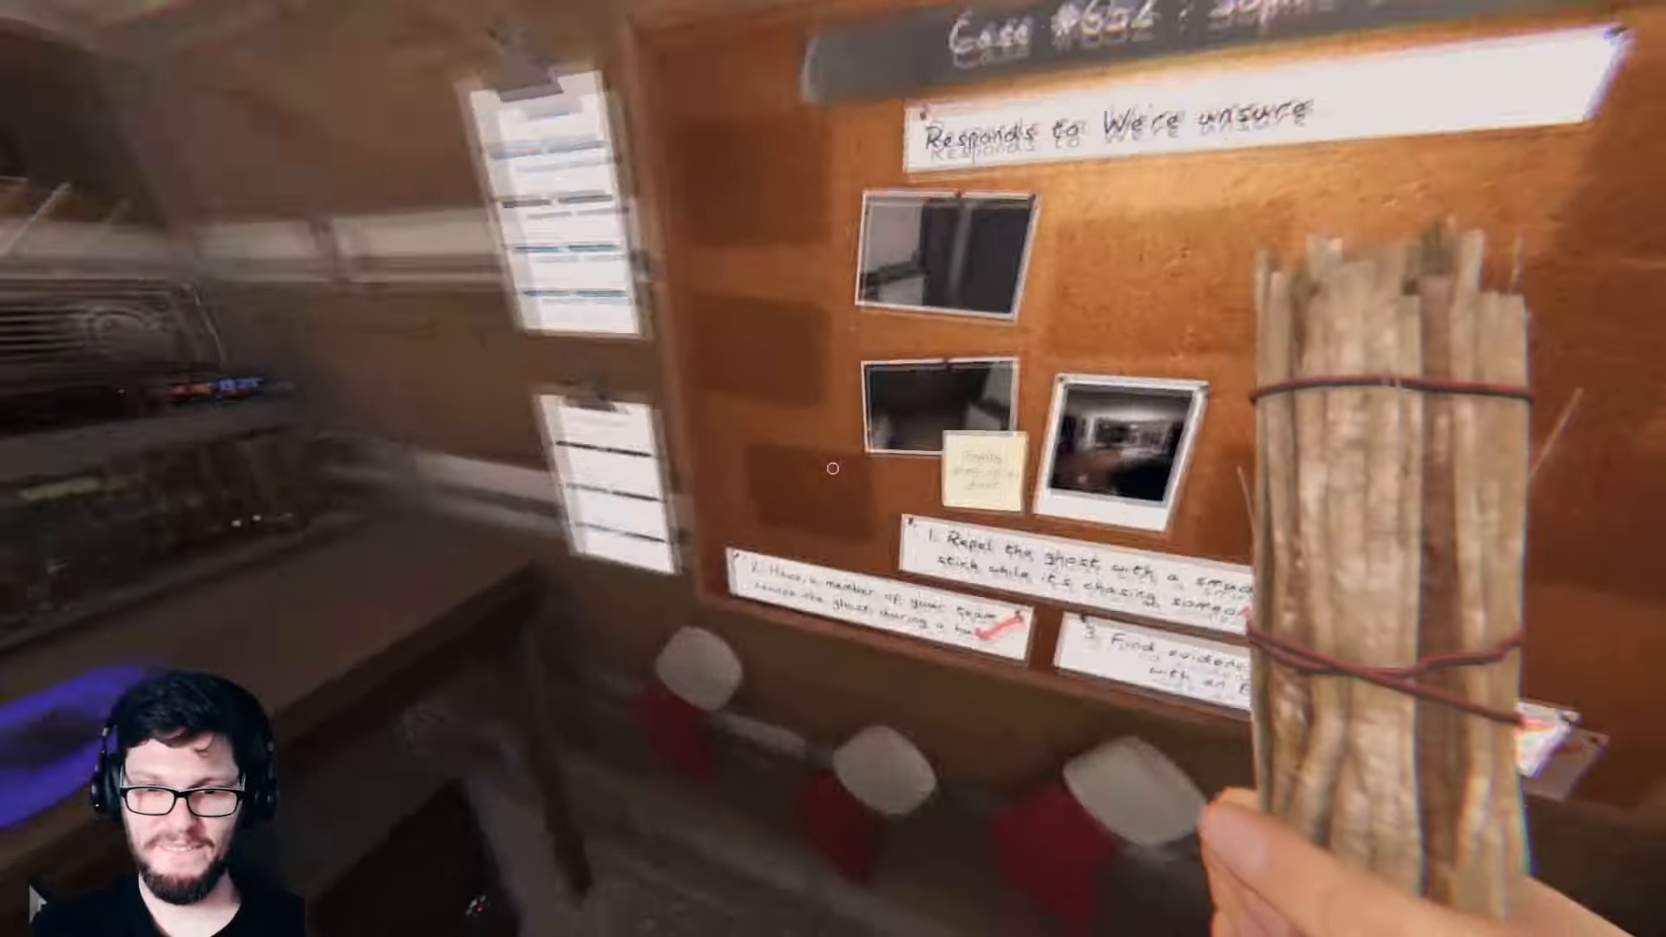
{"action": "mouse_move", "coordinate": [833, 471]}
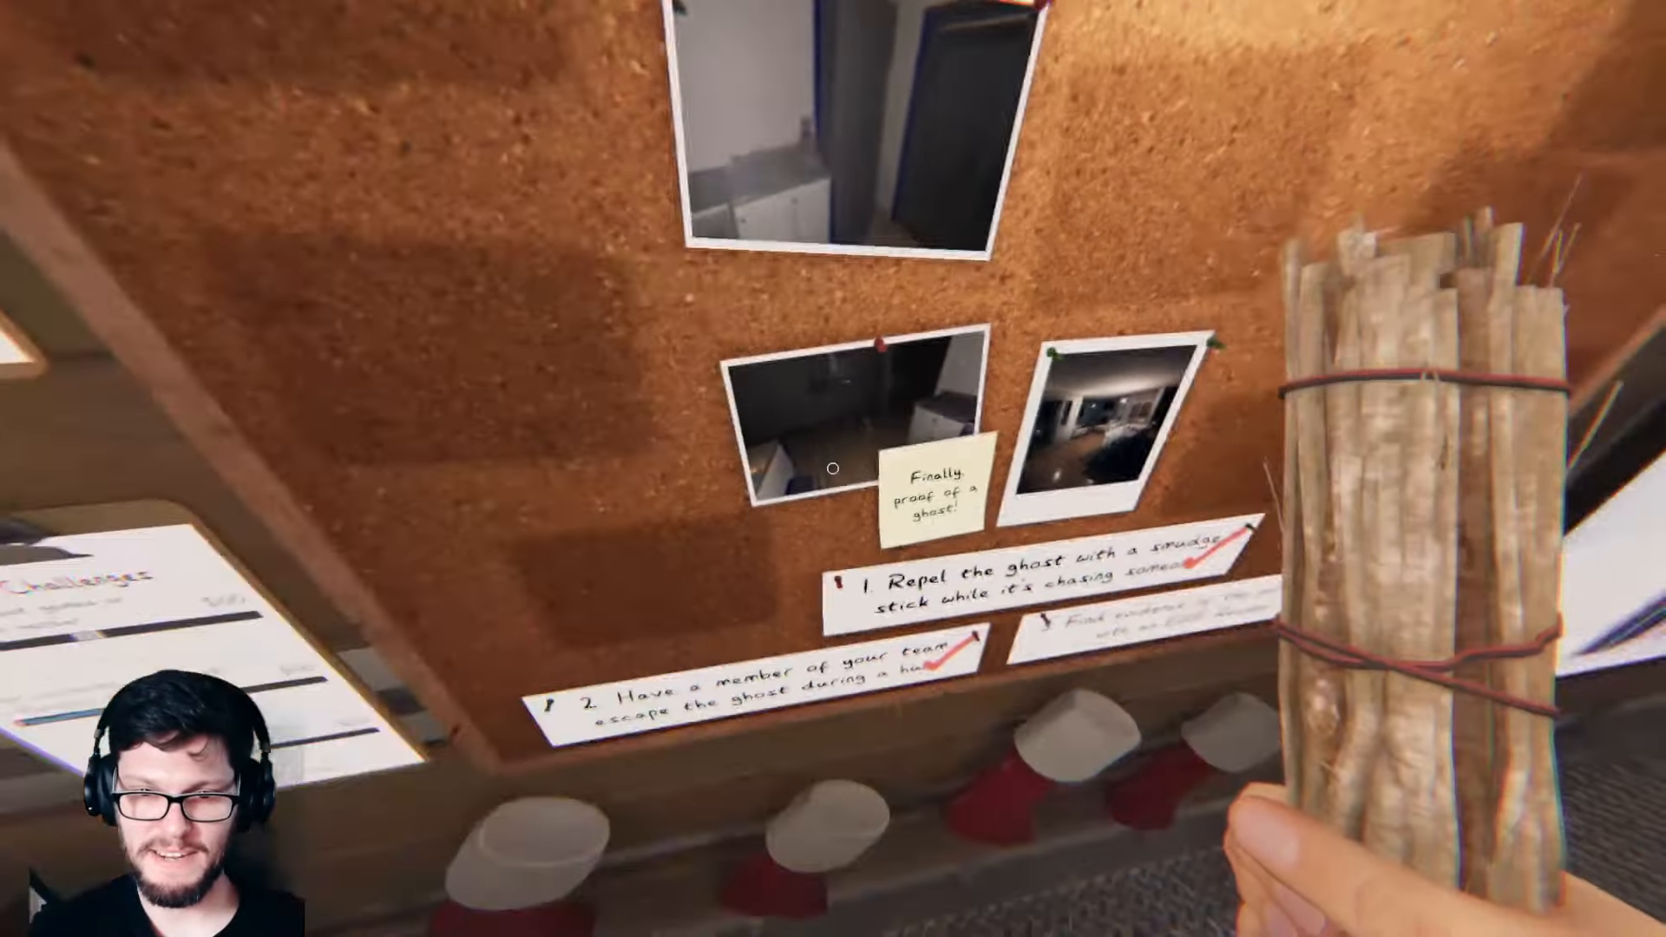
{"action": "mouse_move", "coordinate": [833, 468]}
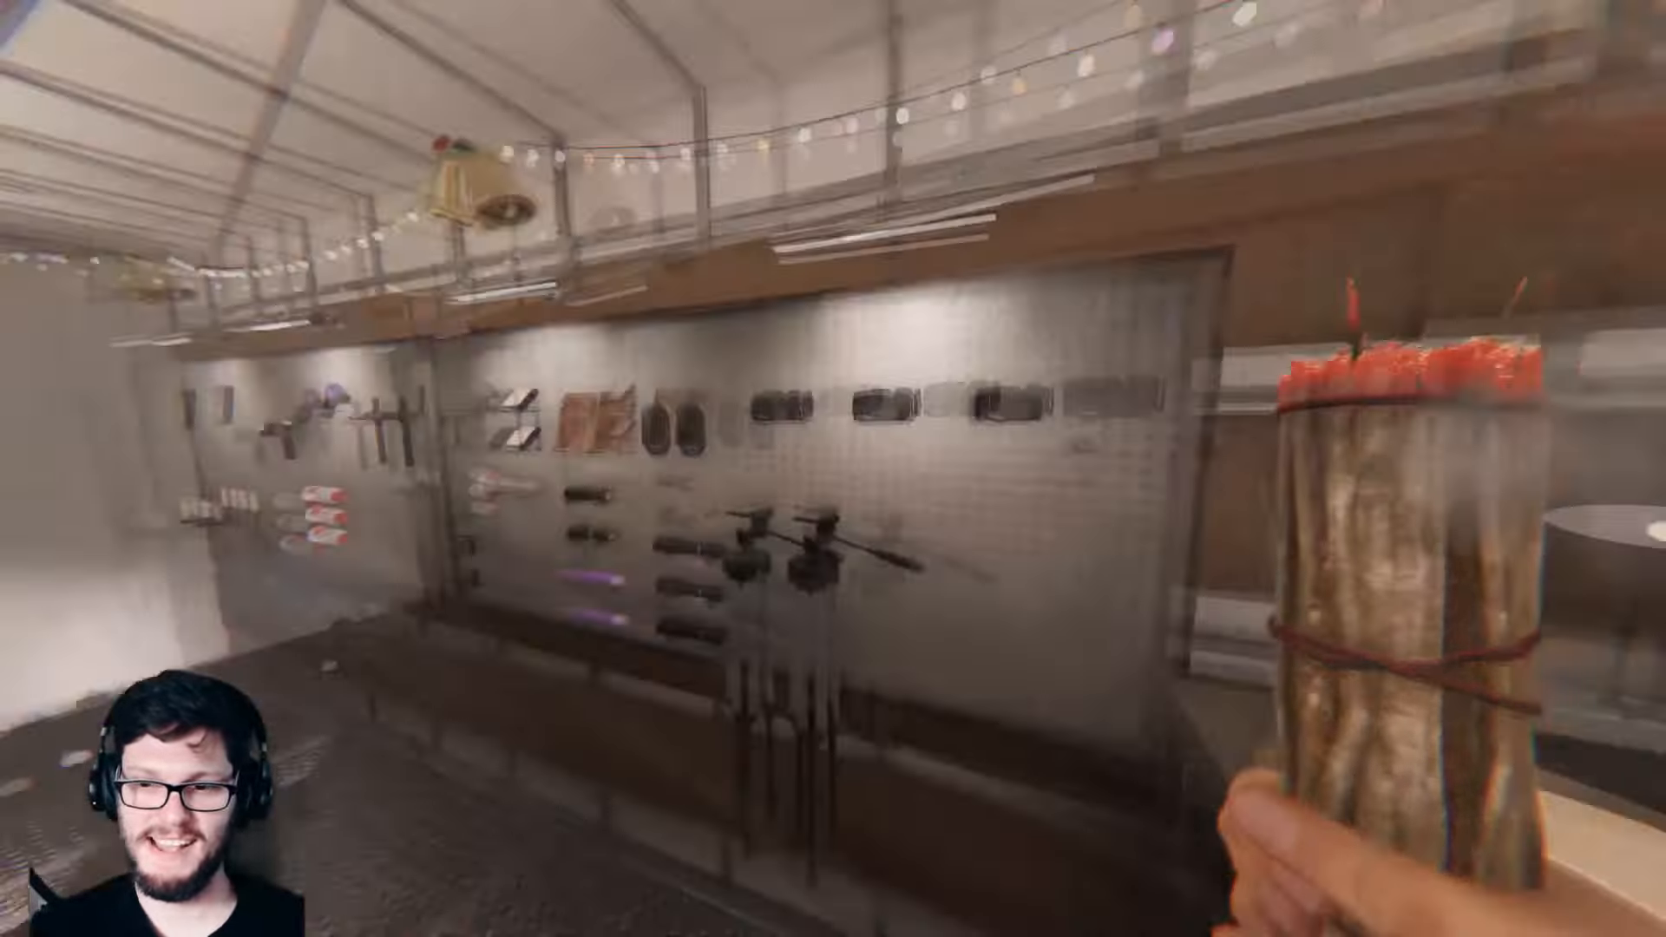
{"action": "mouse_move", "coordinate": [833, 468]}
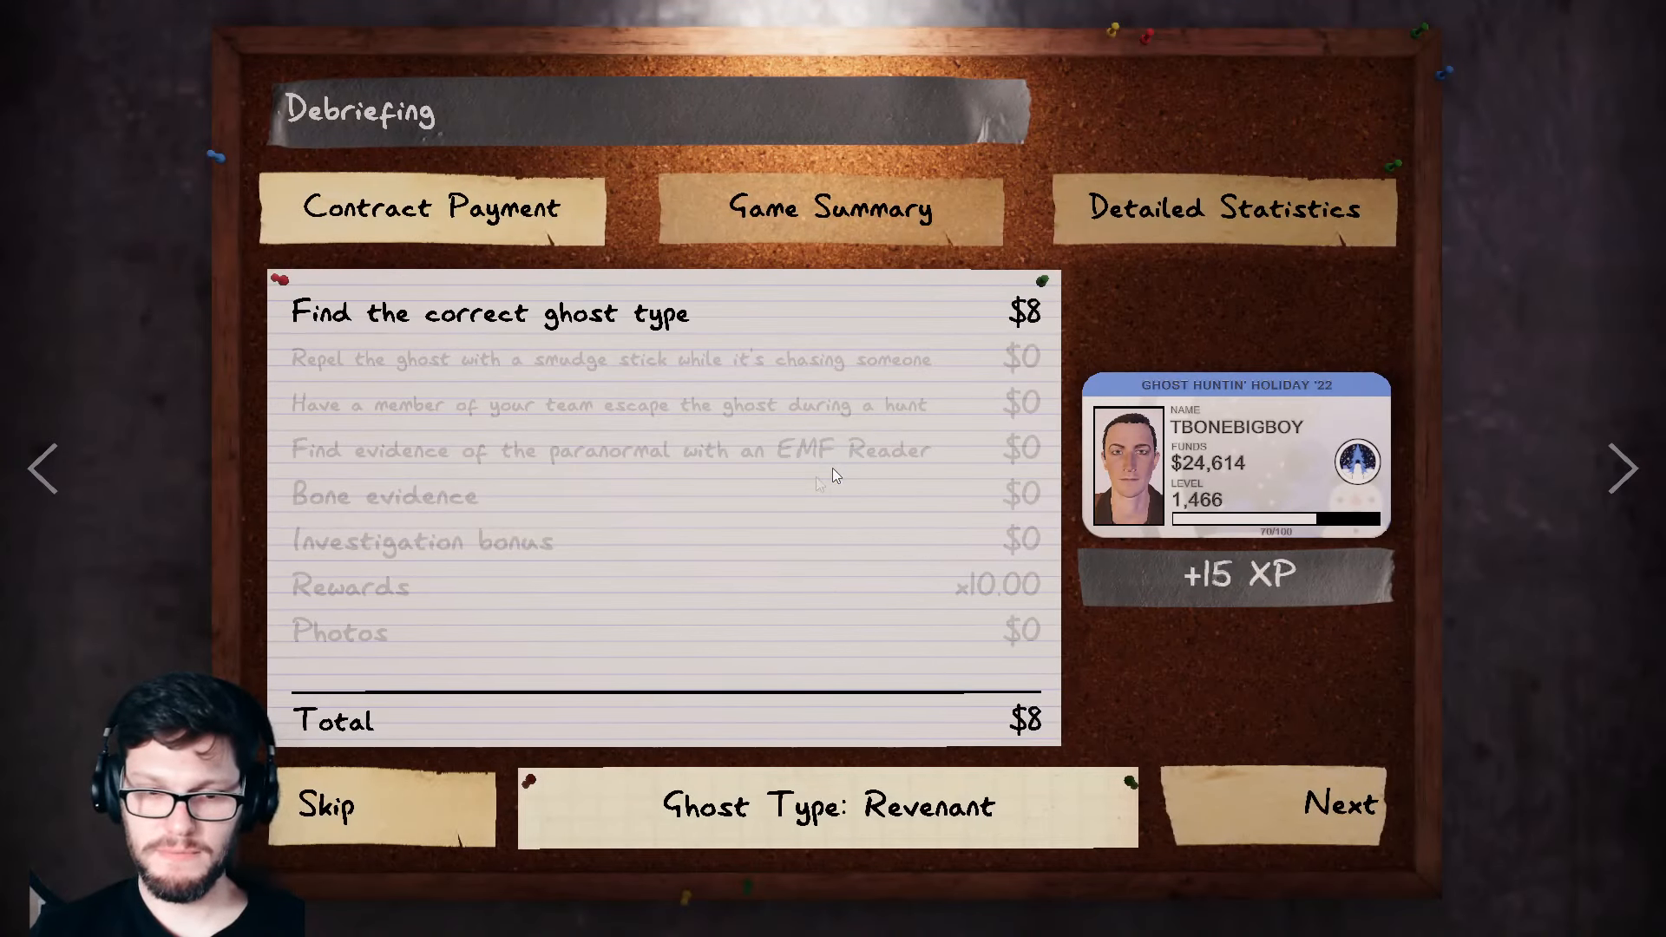
Step: Skip the debriefing tally to show the $520 total and 620 XP
{"action": "left_click", "coordinate": [324, 803]}
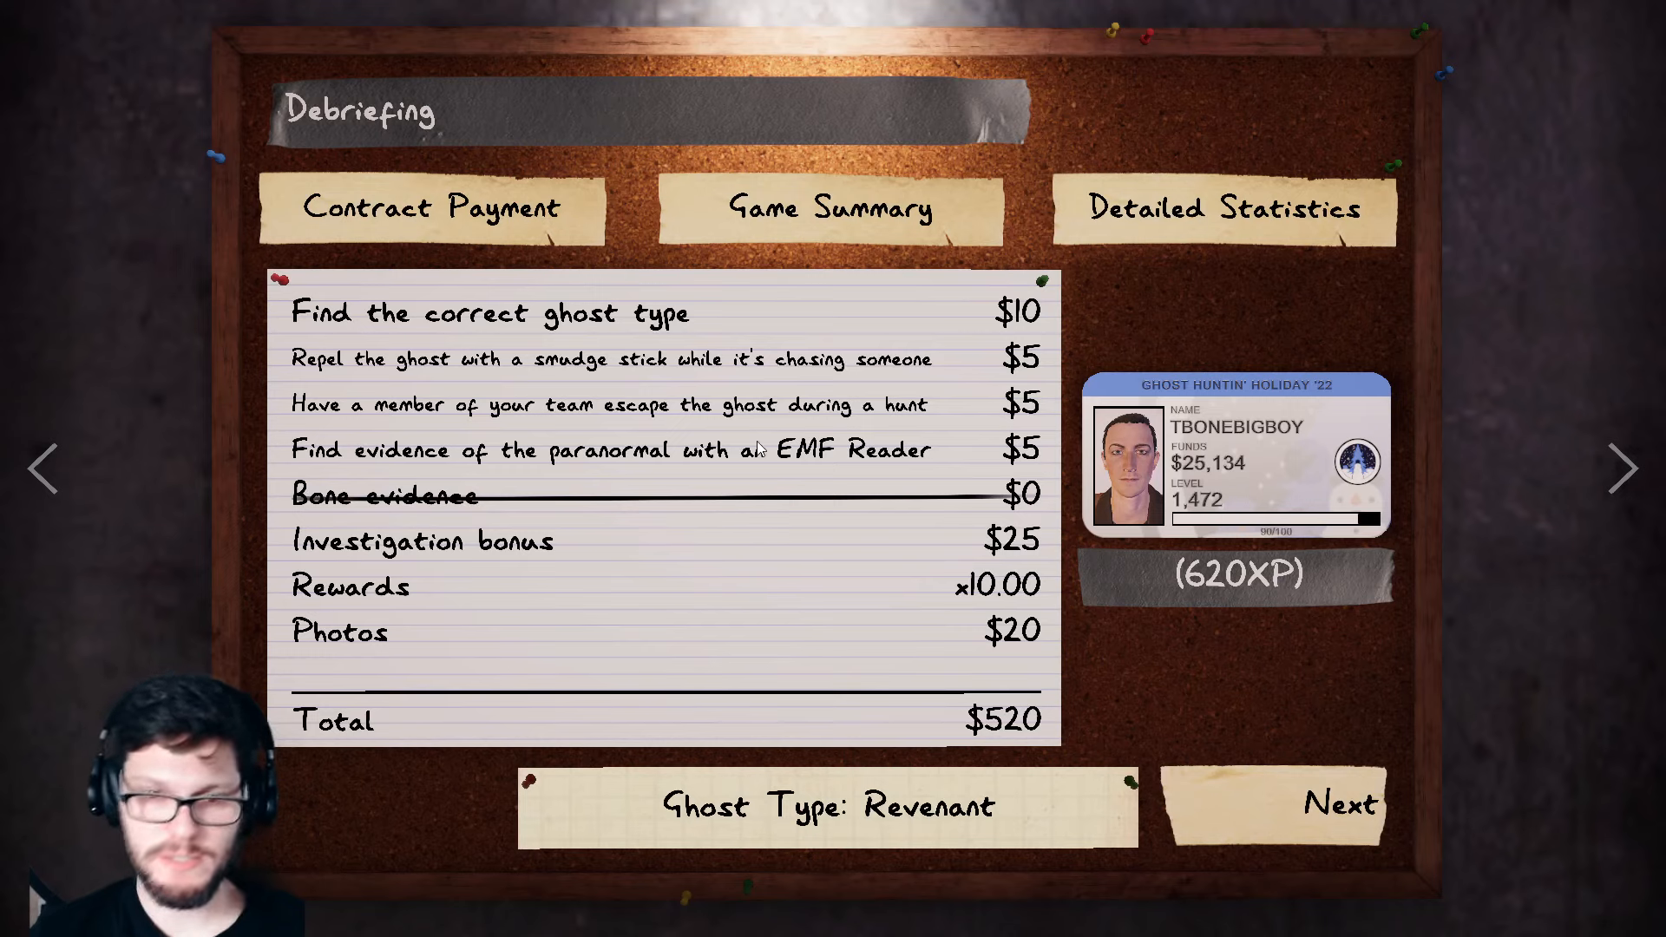
{"action": "mouse_move", "coordinate": [696, 562]}
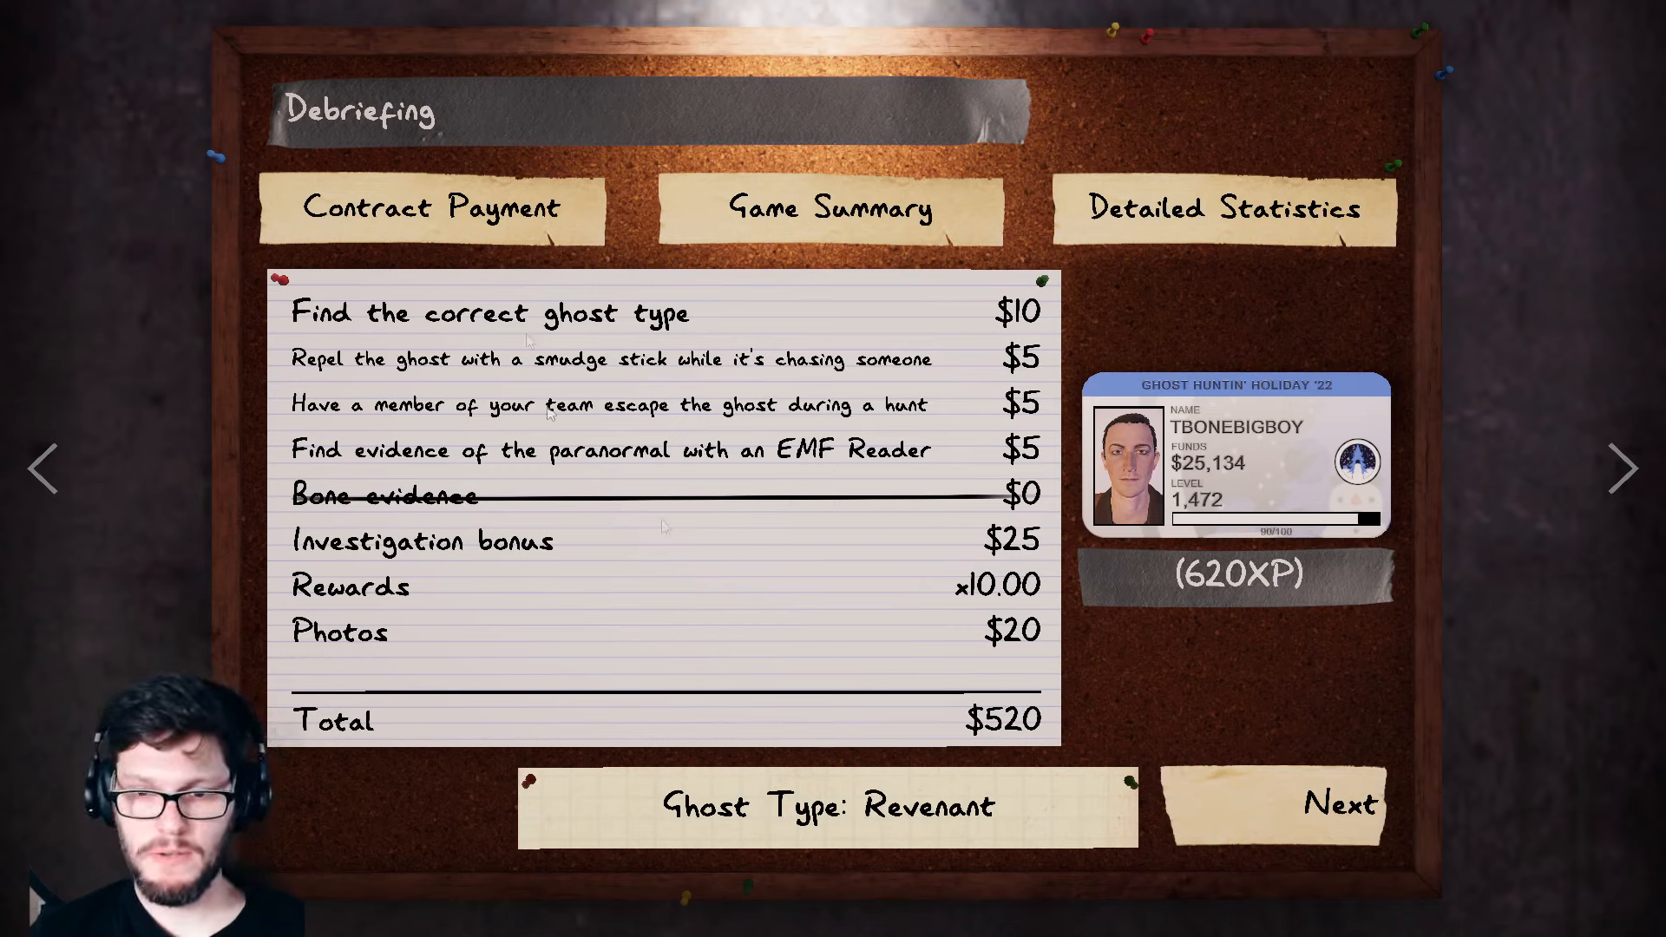
{"action": "mouse_move", "coordinate": [1211, 711]}
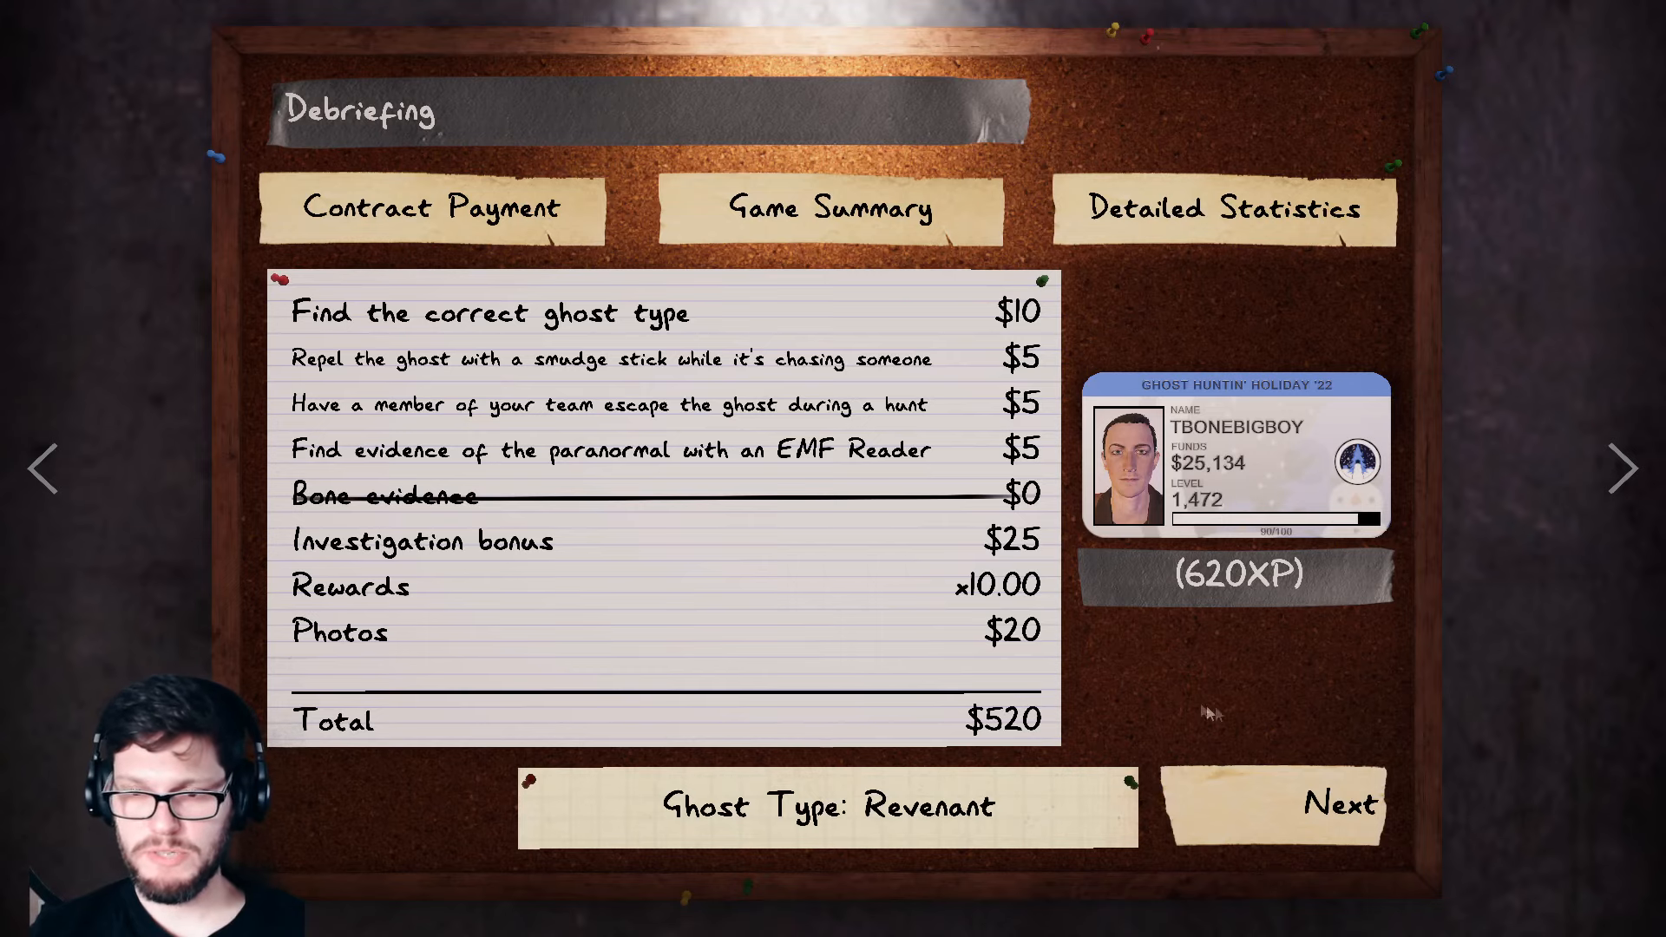